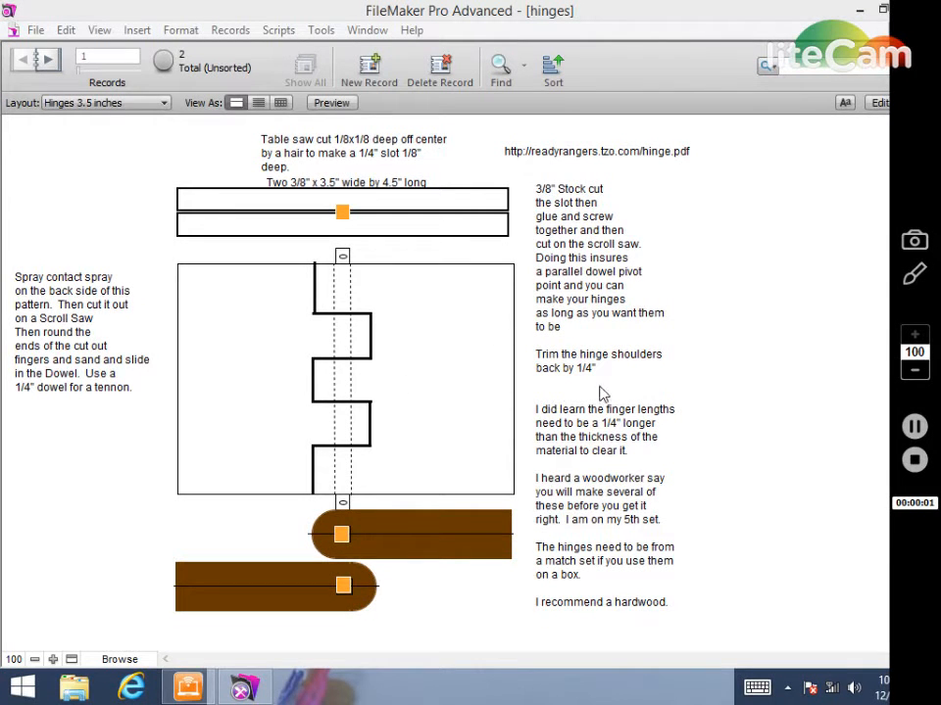
mouse_move(467, 400)
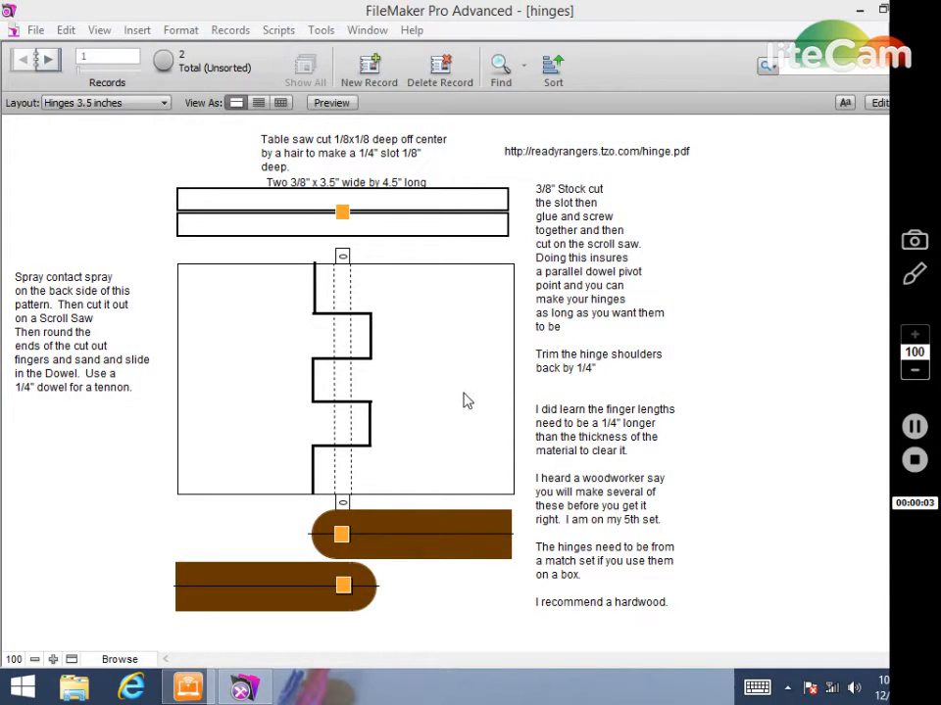
mouse_move(627, 311)
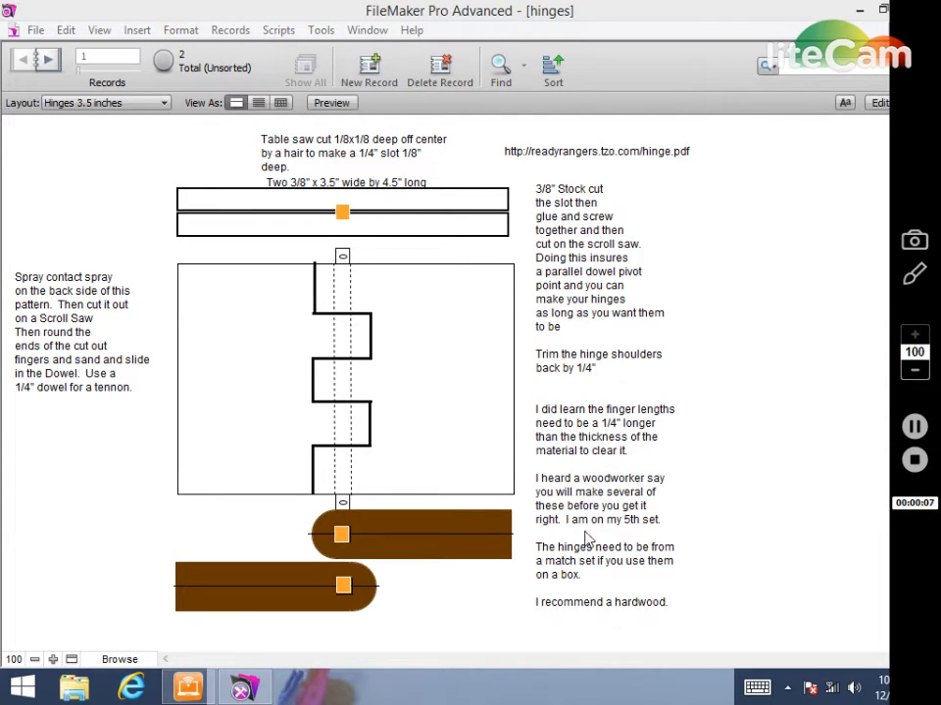
mouse_move(357, 467)
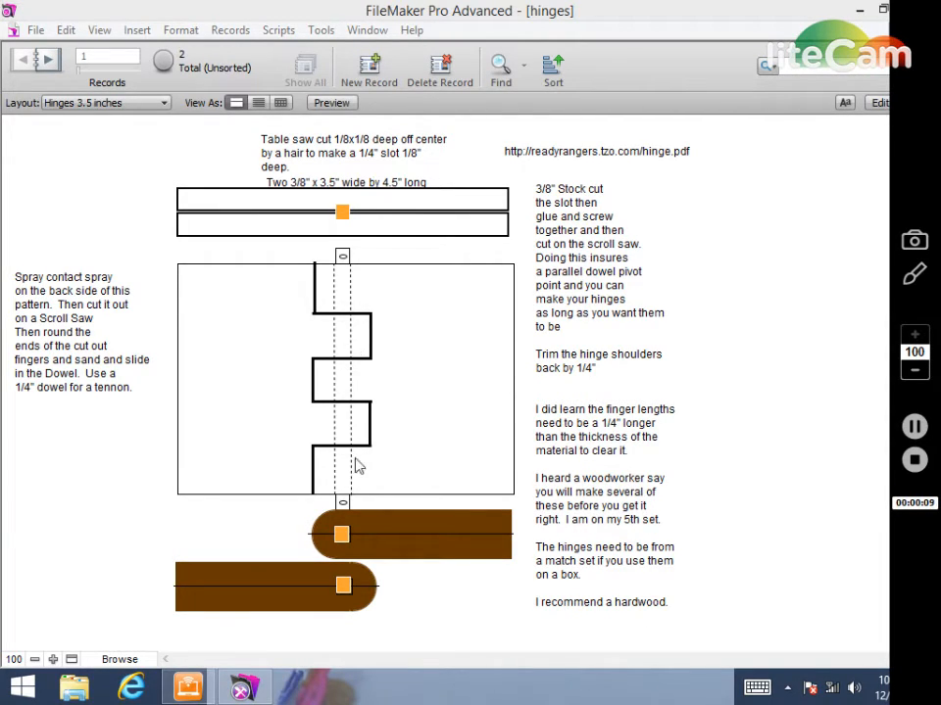
mouse_move(480, 169)
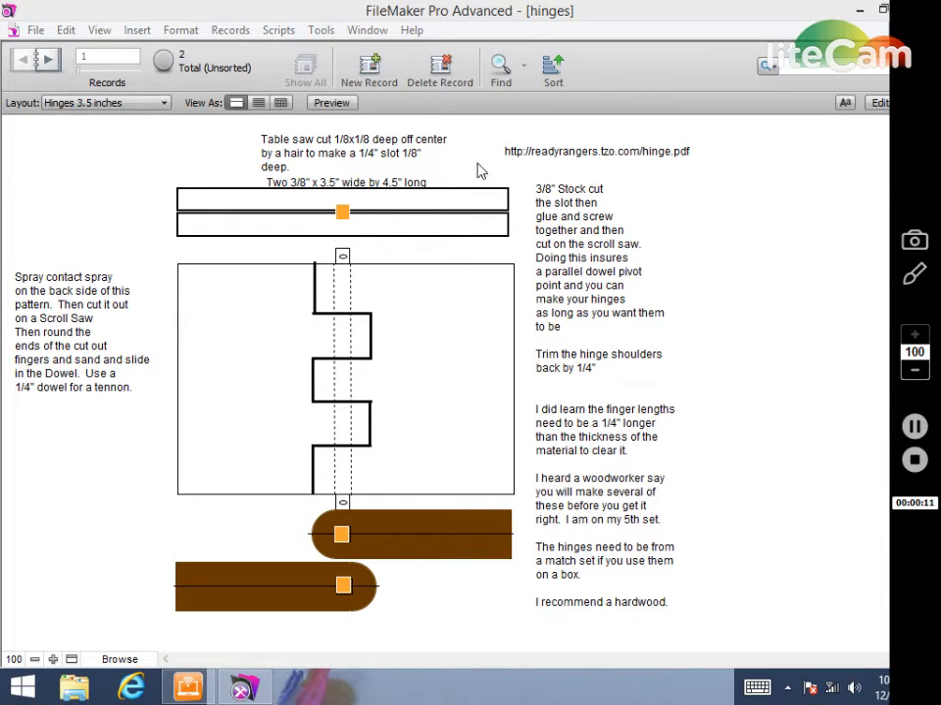
mouse_move(509, 159)
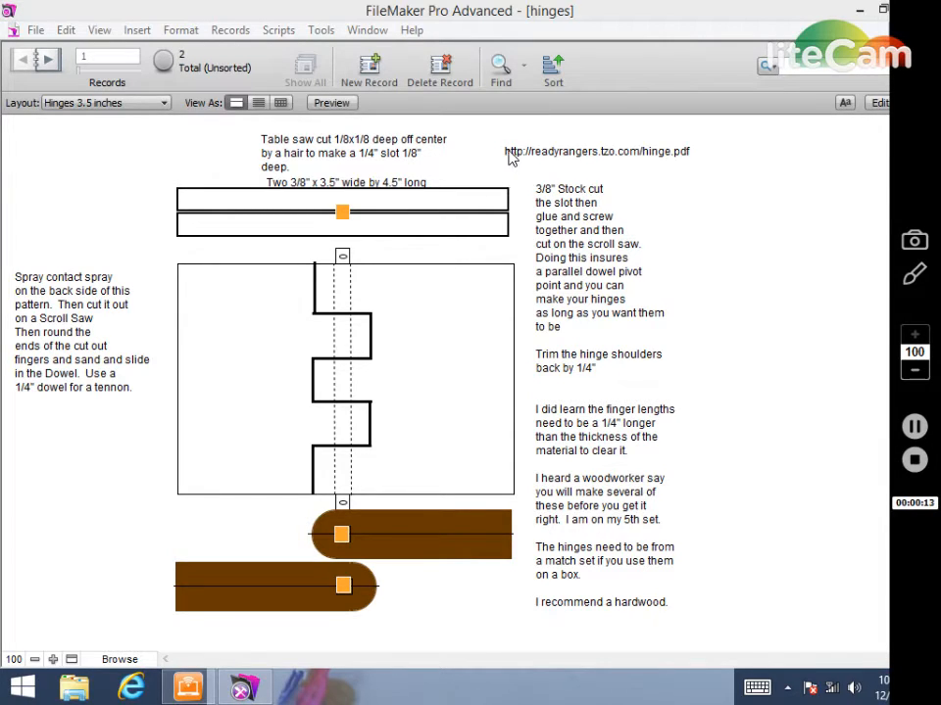
mouse_move(619, 161)
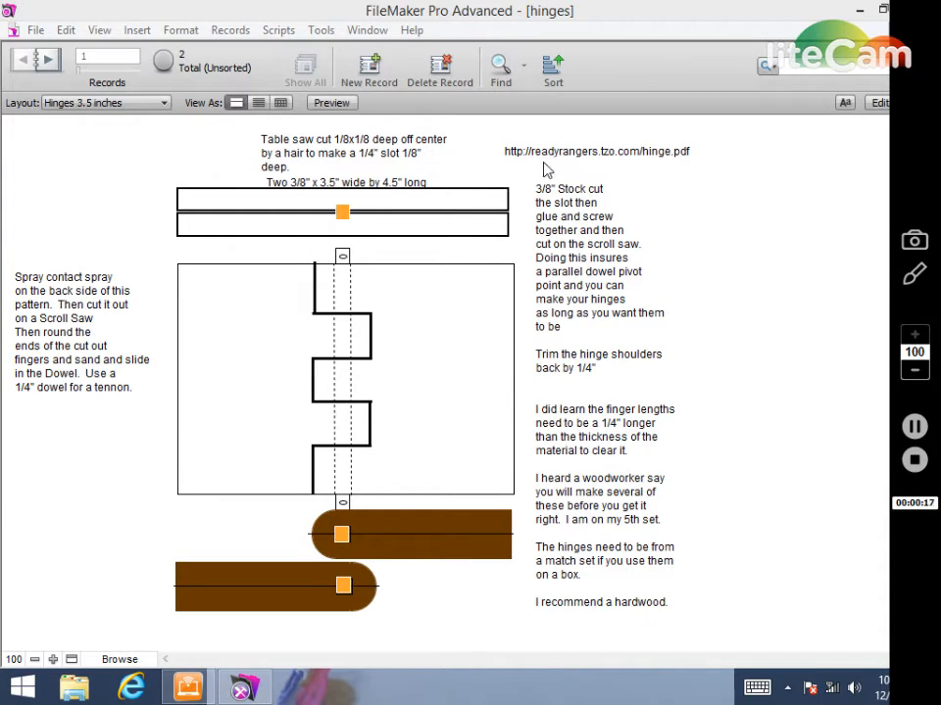
mouse_move(619, 175)
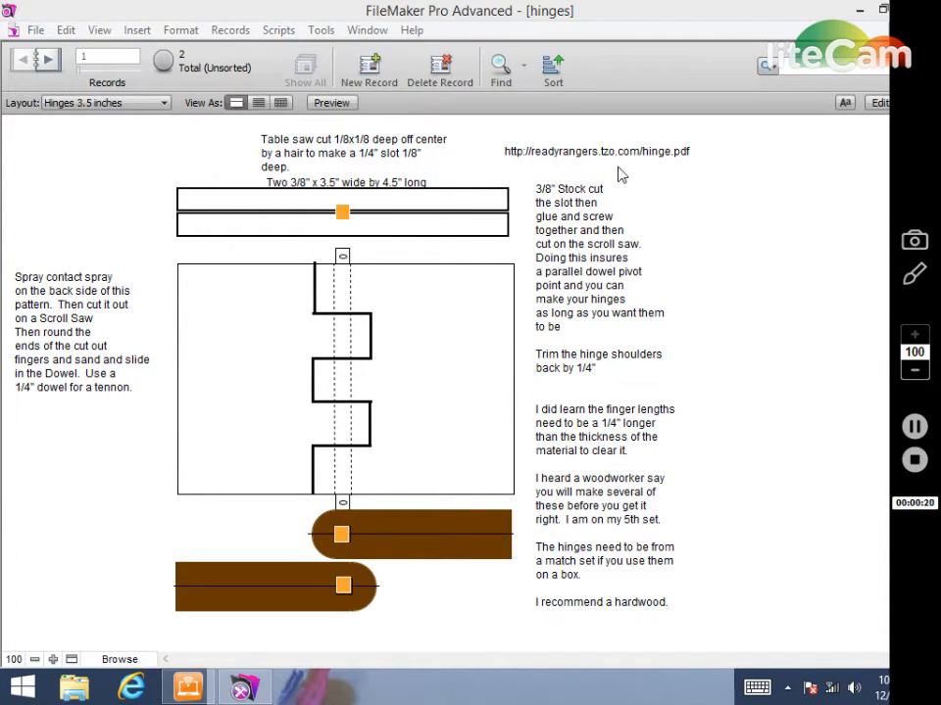
mouse_move(690, 165)
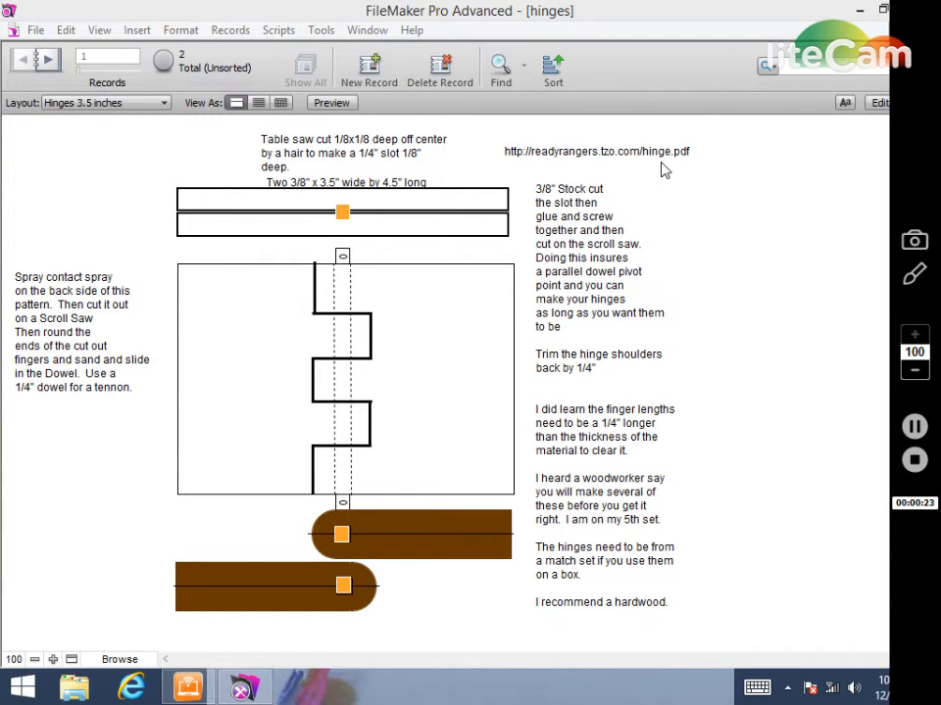
mouse_move(290, 416)
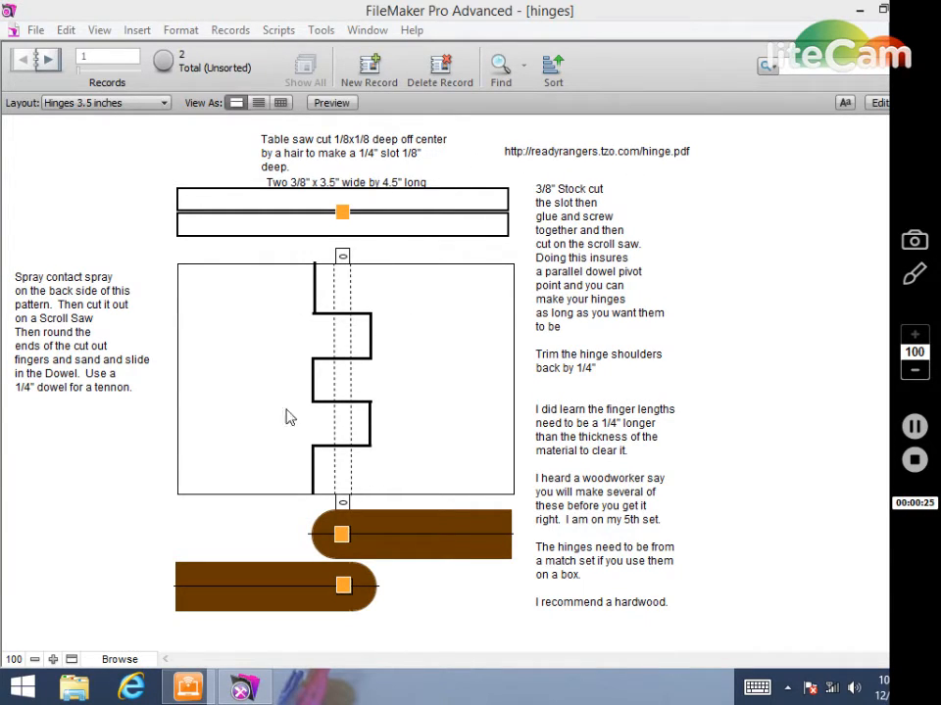
mouse_move(331, 301)
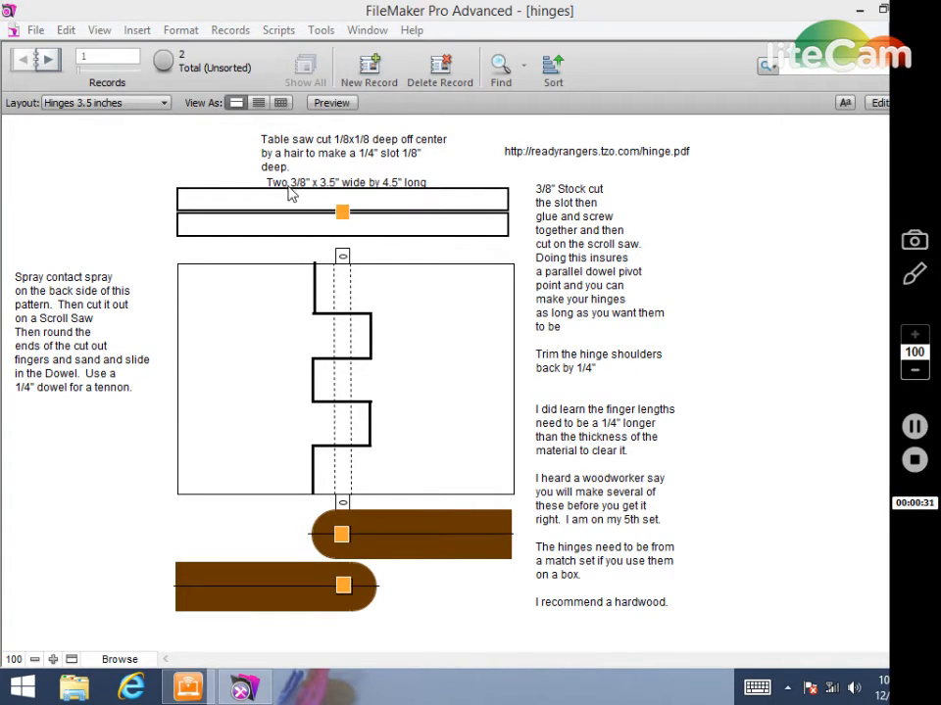
mouse_move(317, 192)
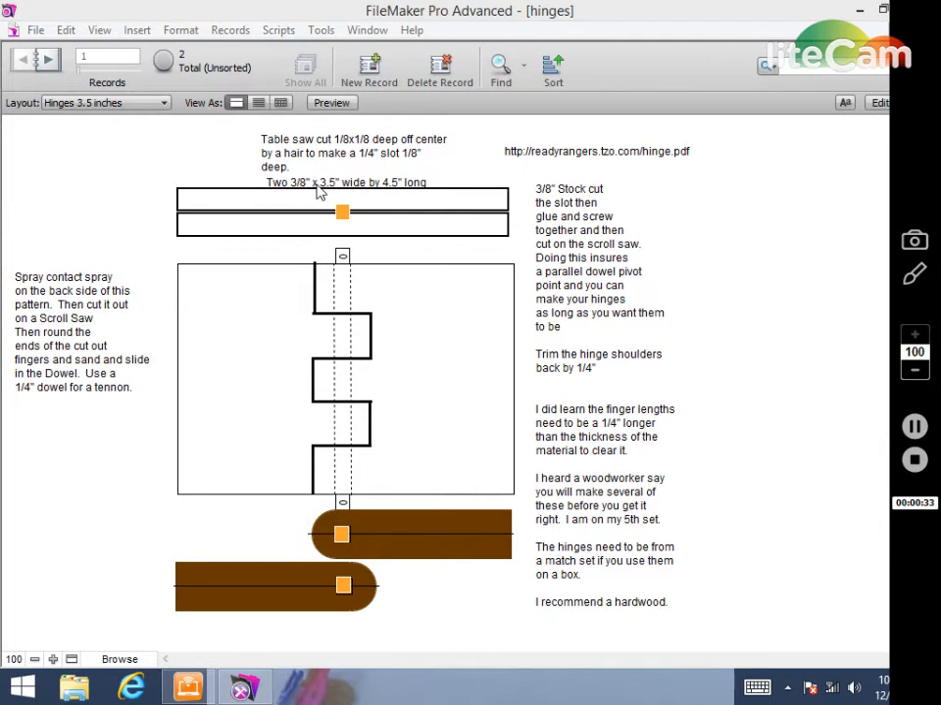
mouse_move(345, 186)
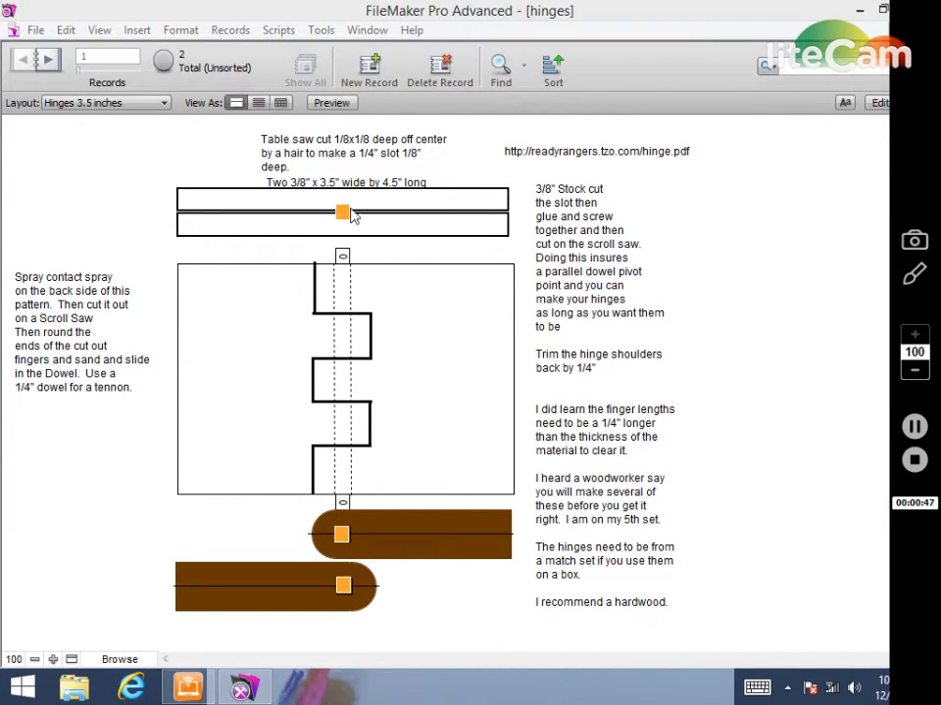
mouse_move(441, 218)
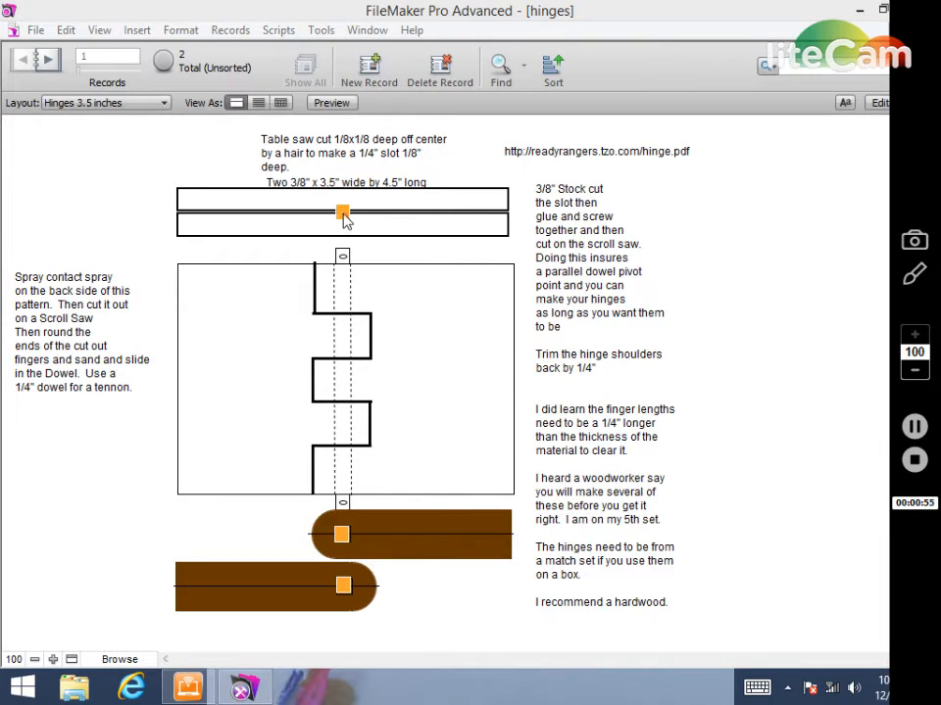
mouse_move(323, 206)
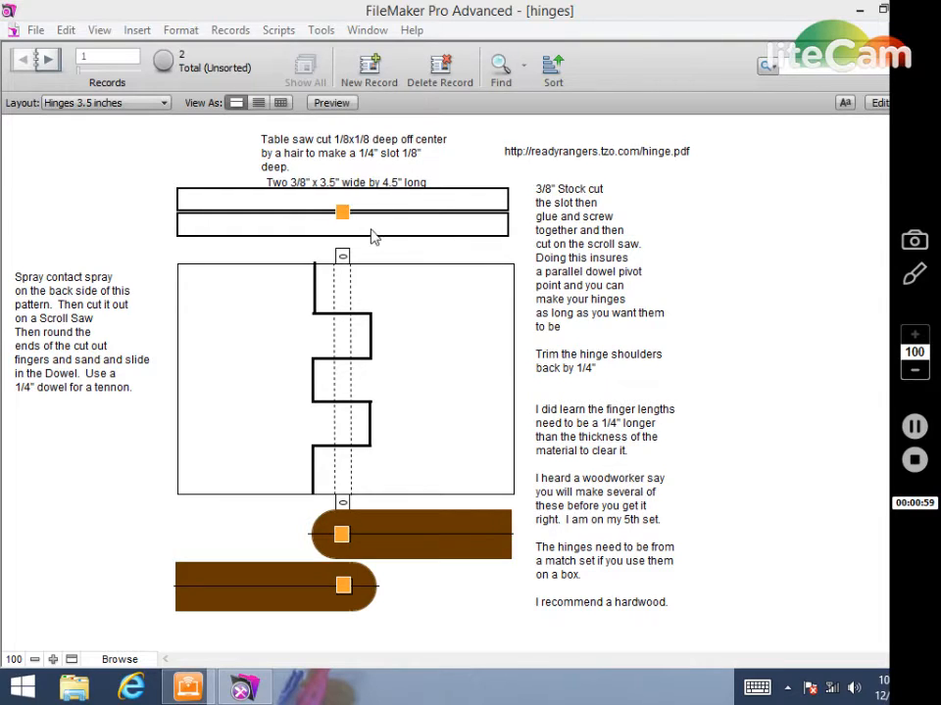
mouse_move(510, 217)
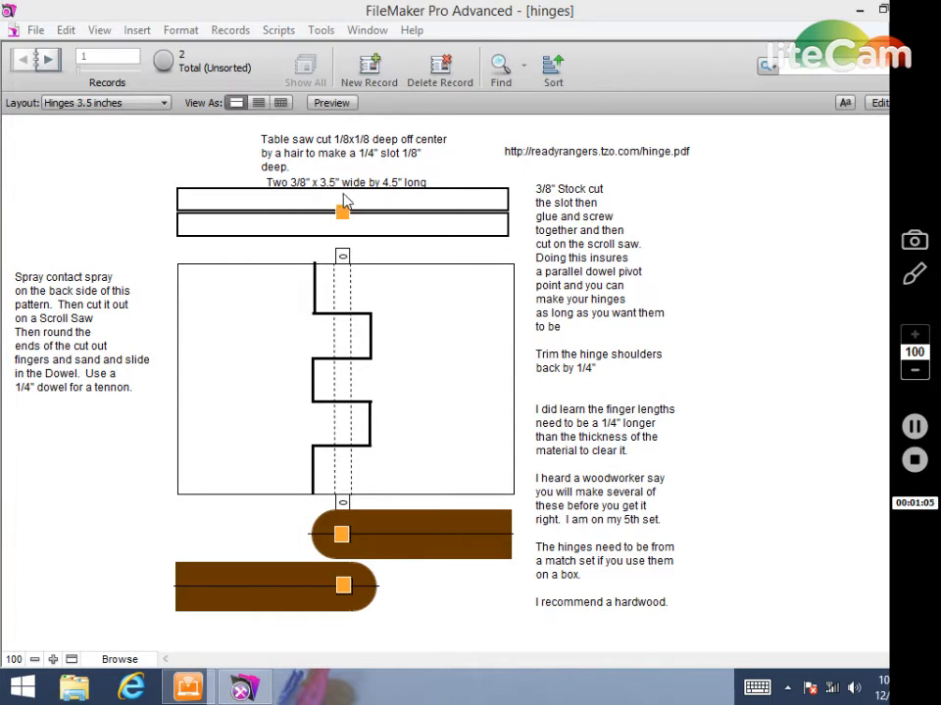
mouse_move(341, 214)
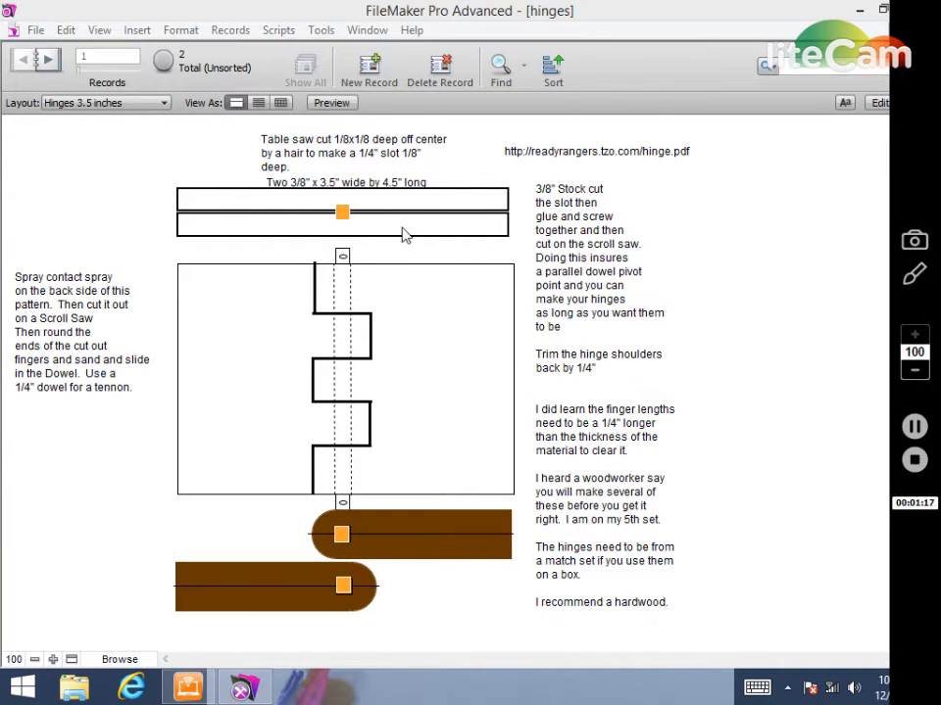
mouse_move(349, 225)
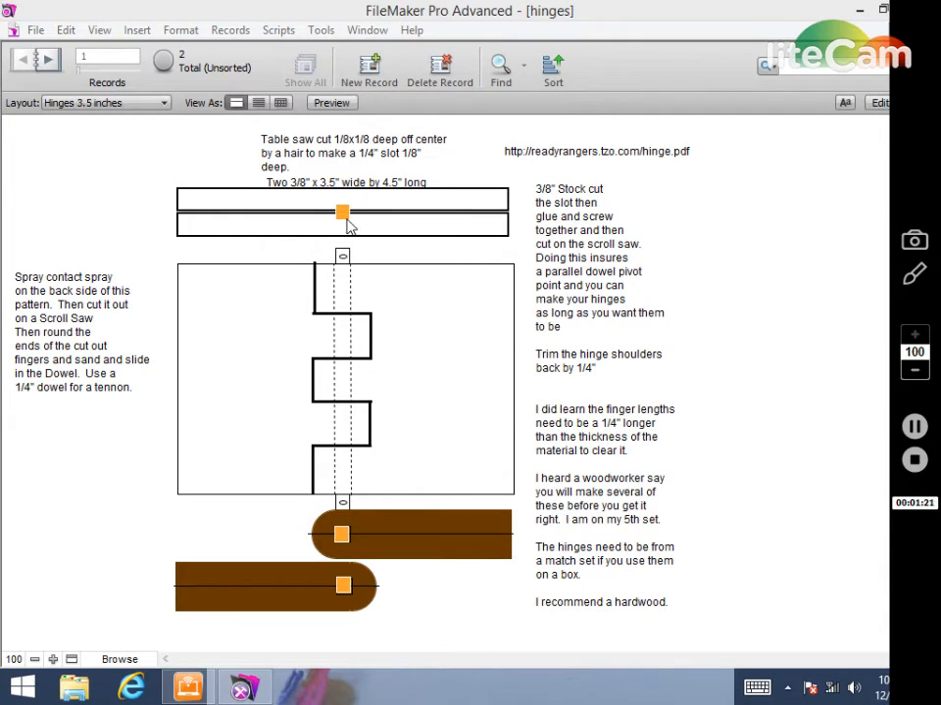
mouse_move(345, 259)
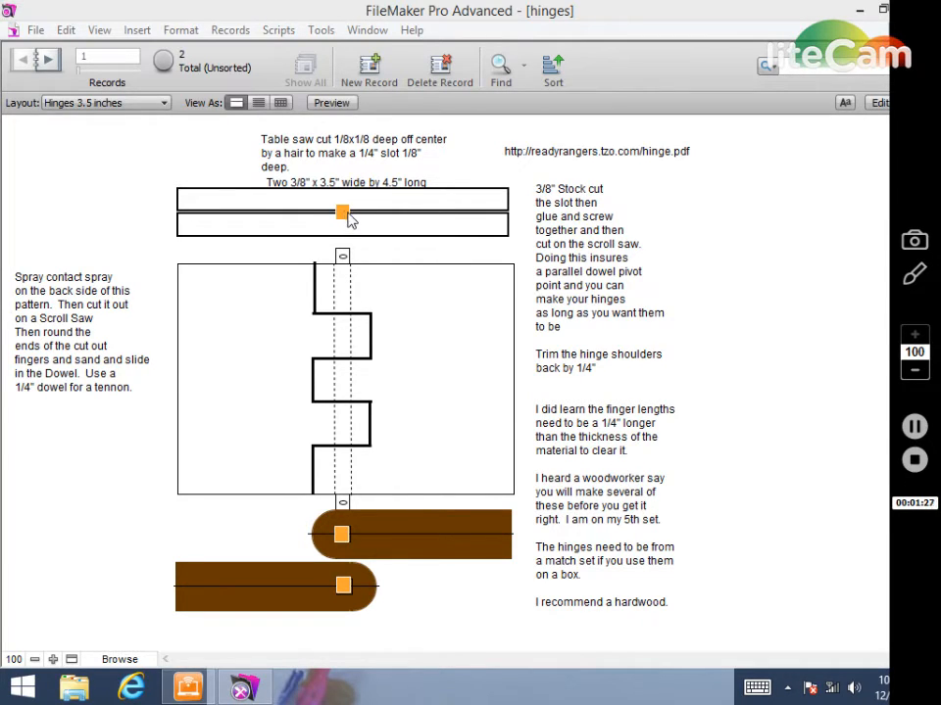
mouse_move(356, 220)
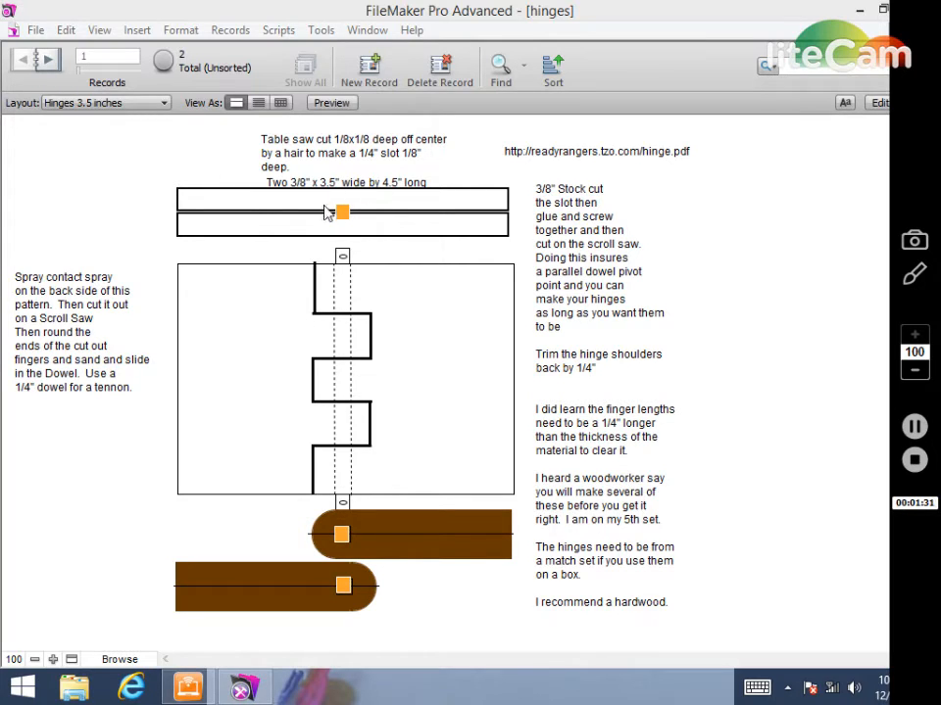
mouse_move(353, 231)
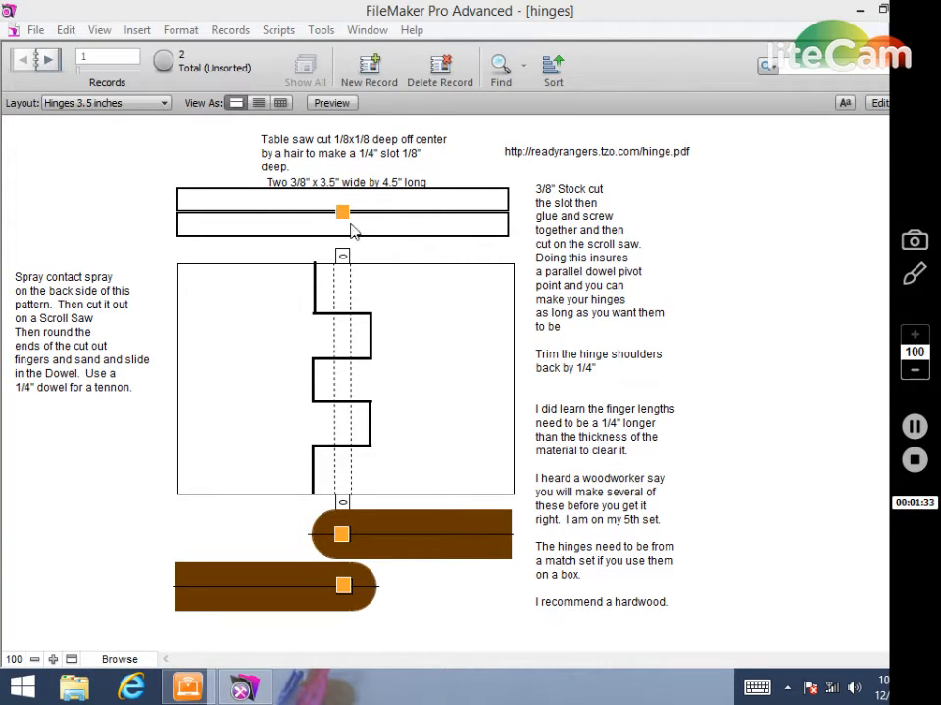
mouse_move(360, 409)
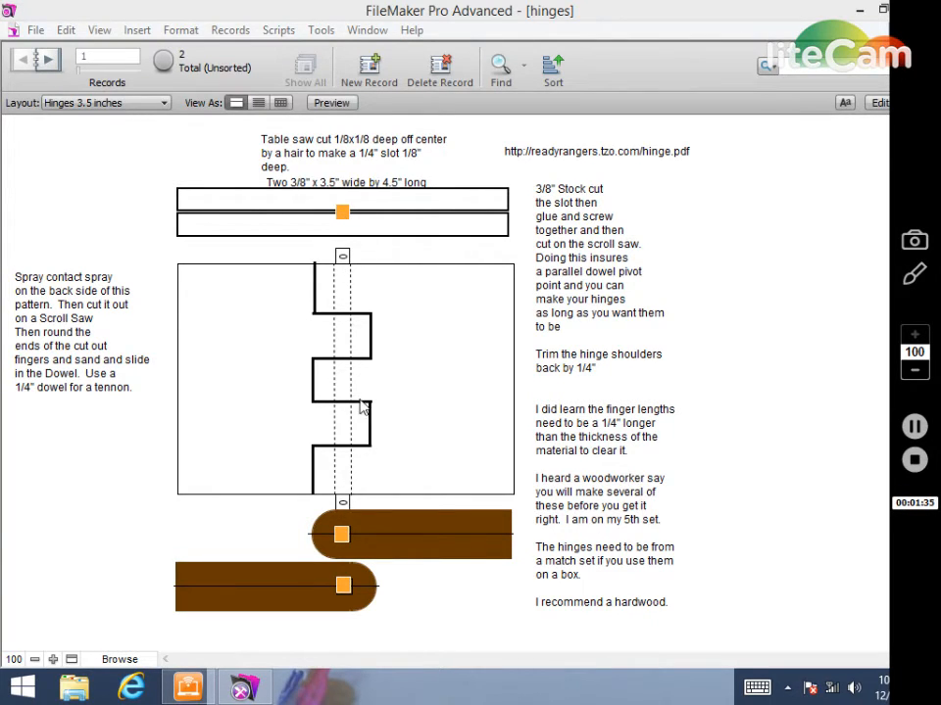
mouse_move(351, 258)
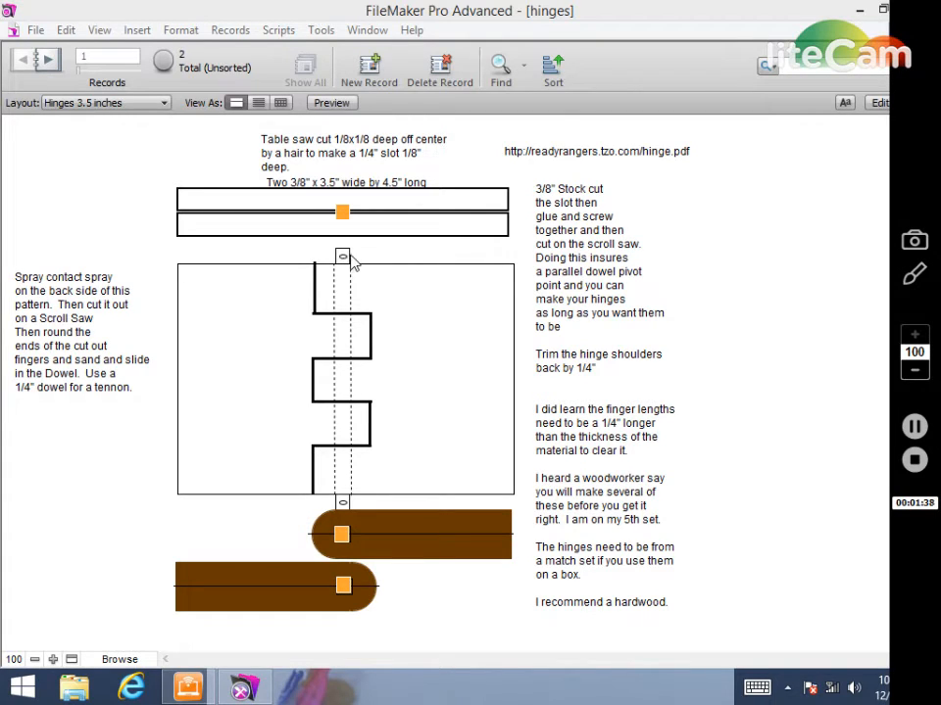
mouse_move(355, 310)
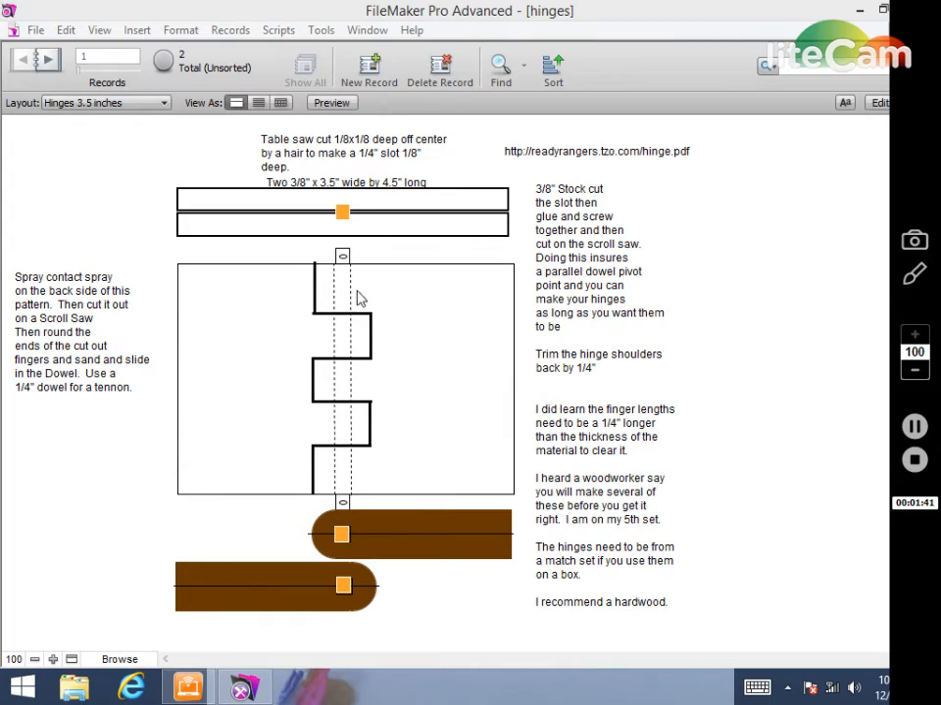
mouse_move(349, 259)
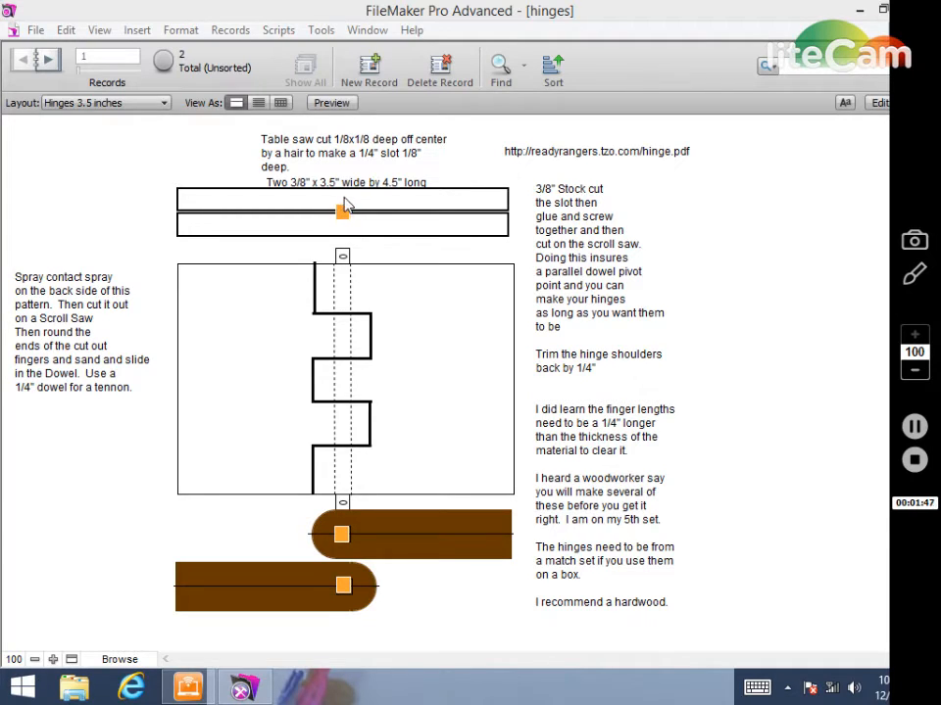
mouse_move(312, 208)
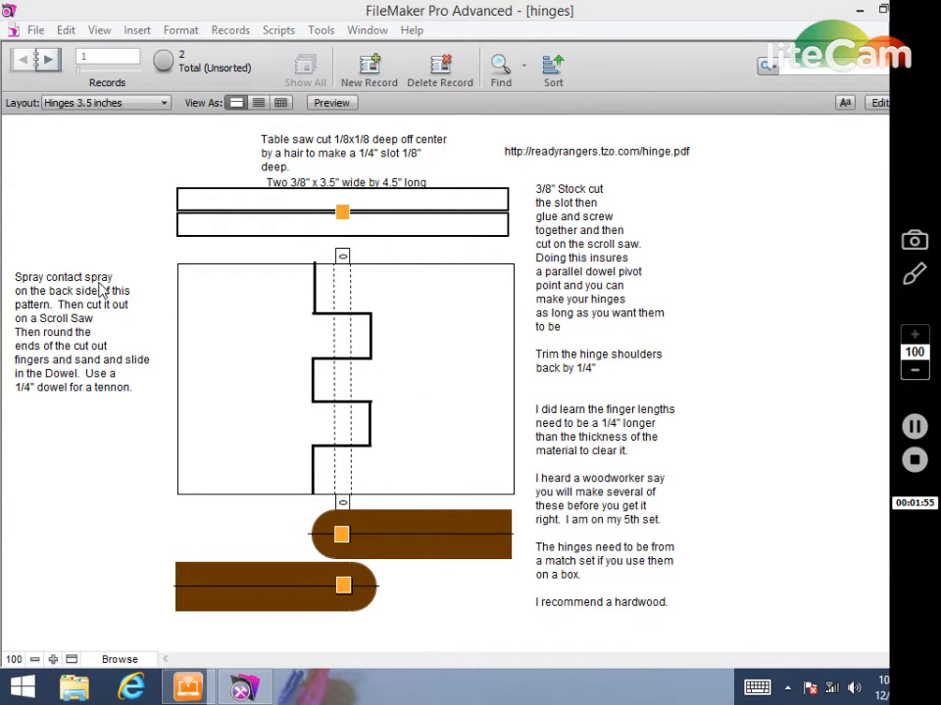
mouse_move(278, 298)
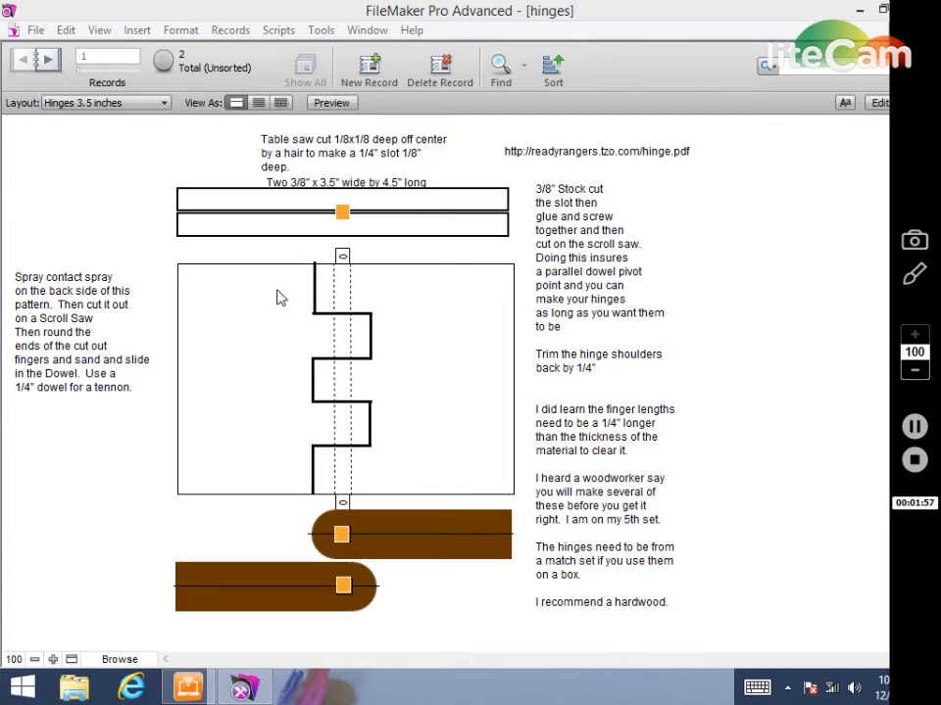
mouse_move(219, 376)
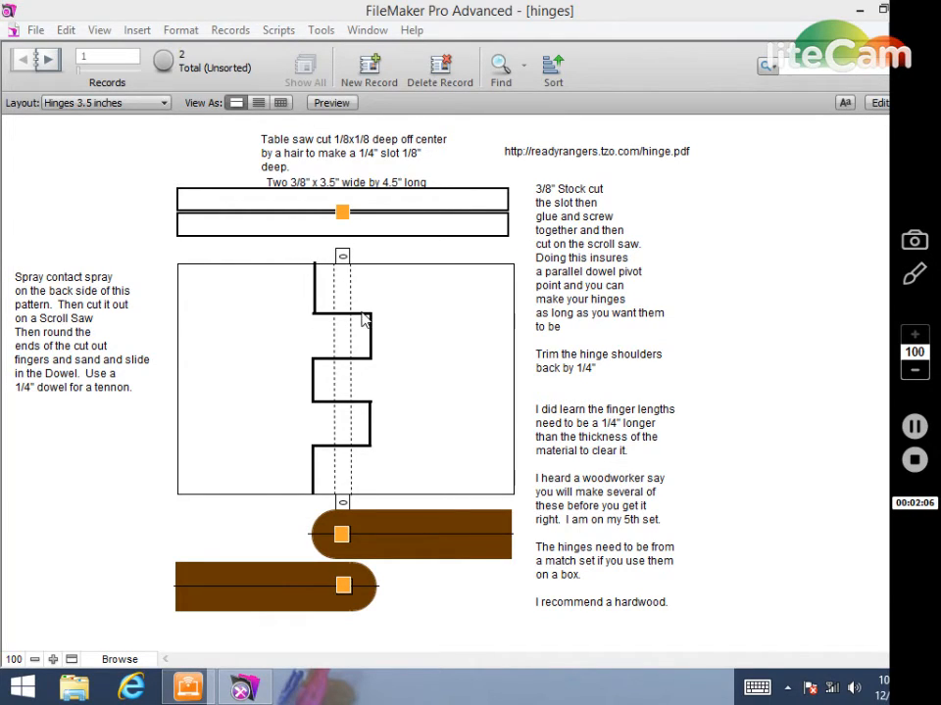
mouse_move(325, 368)
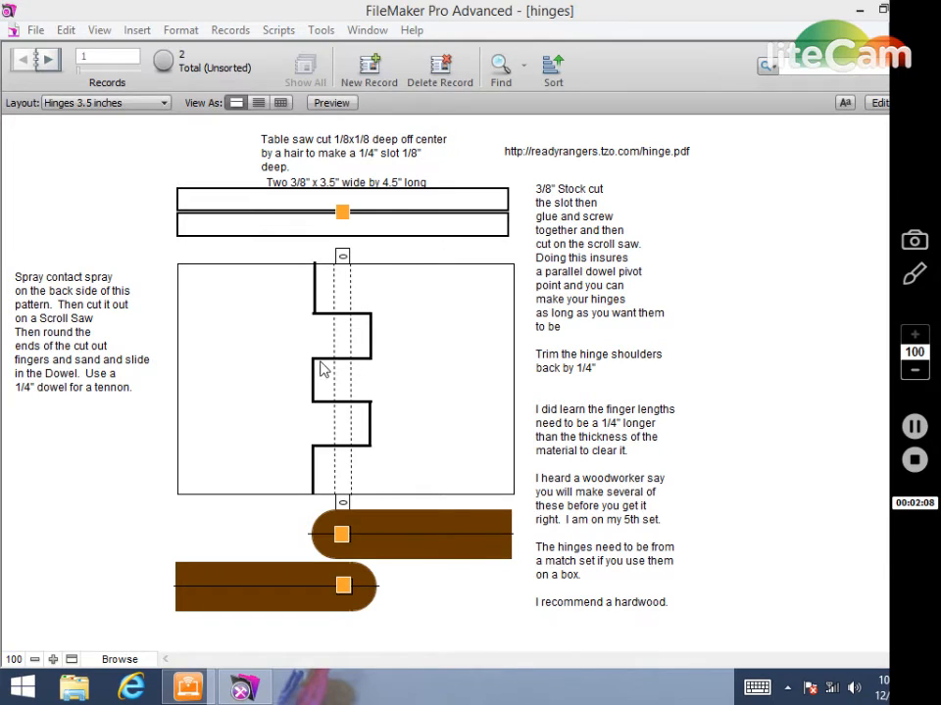
mouse_move(373, 421)
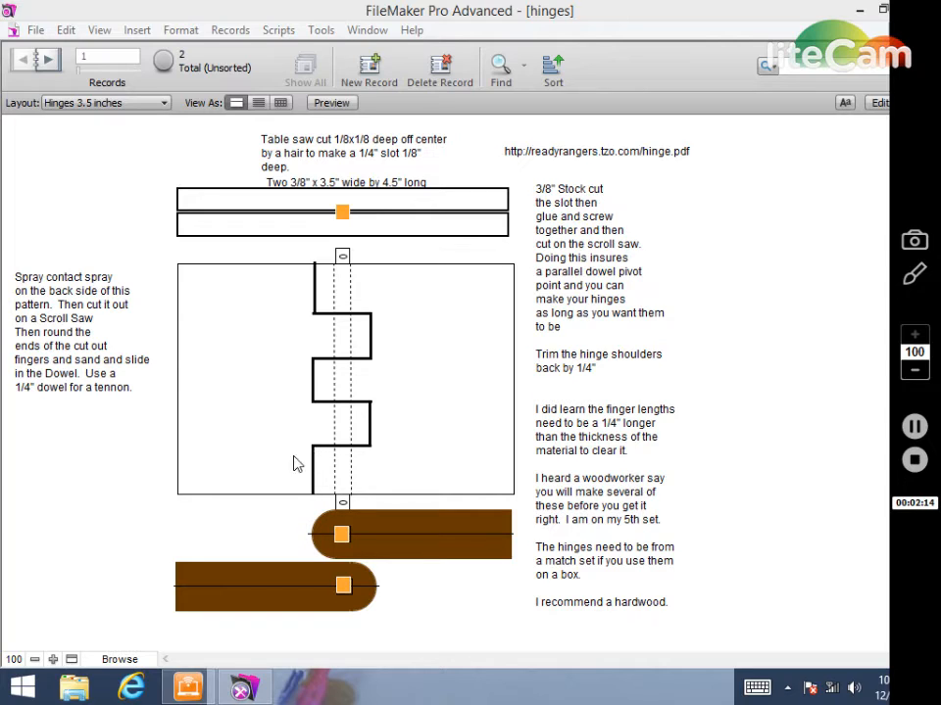
mouse_move(370, 376)
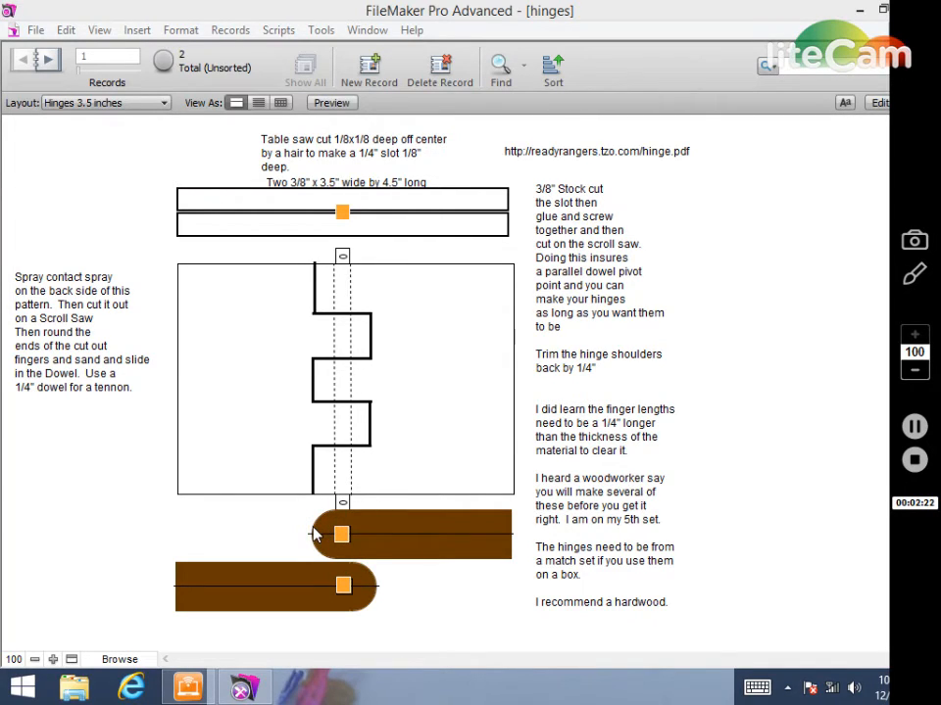
mouse_move(376, 421)
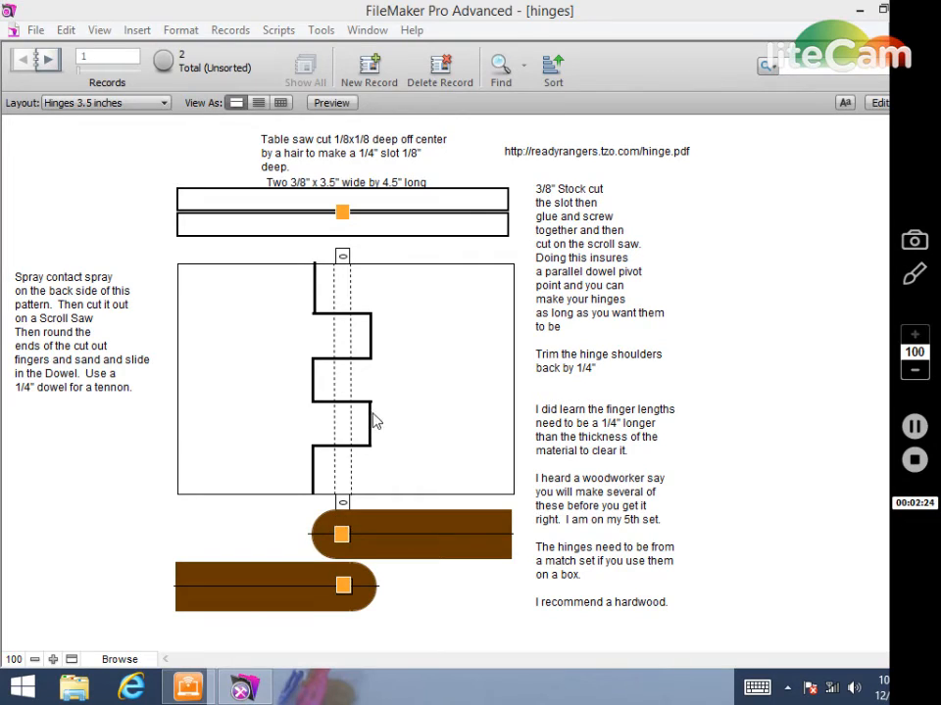
mouse_move(337, 567)
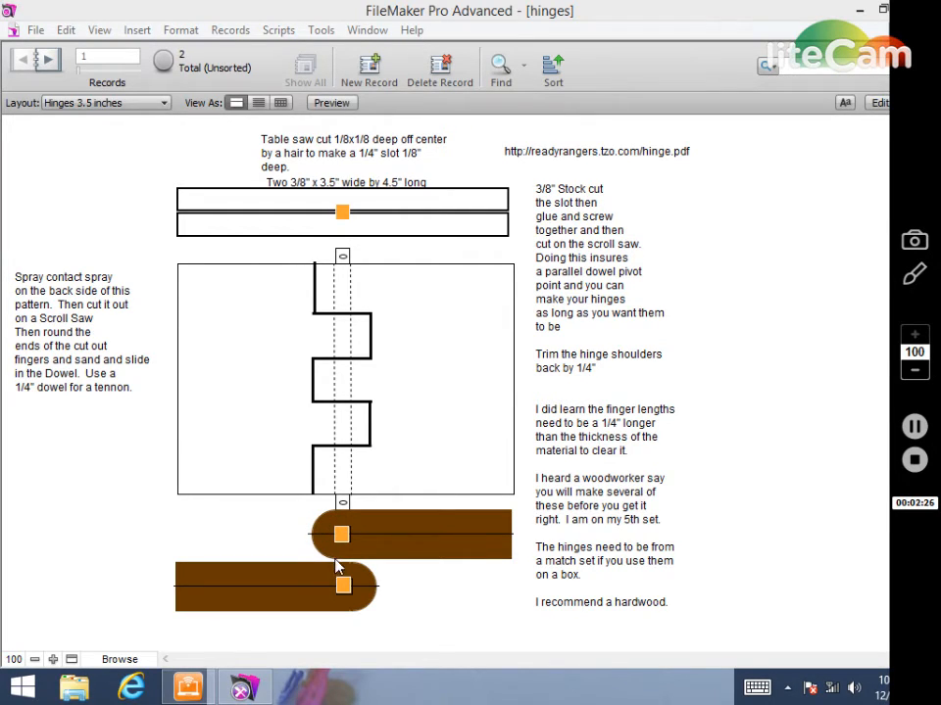
mouse_move(360, 479)
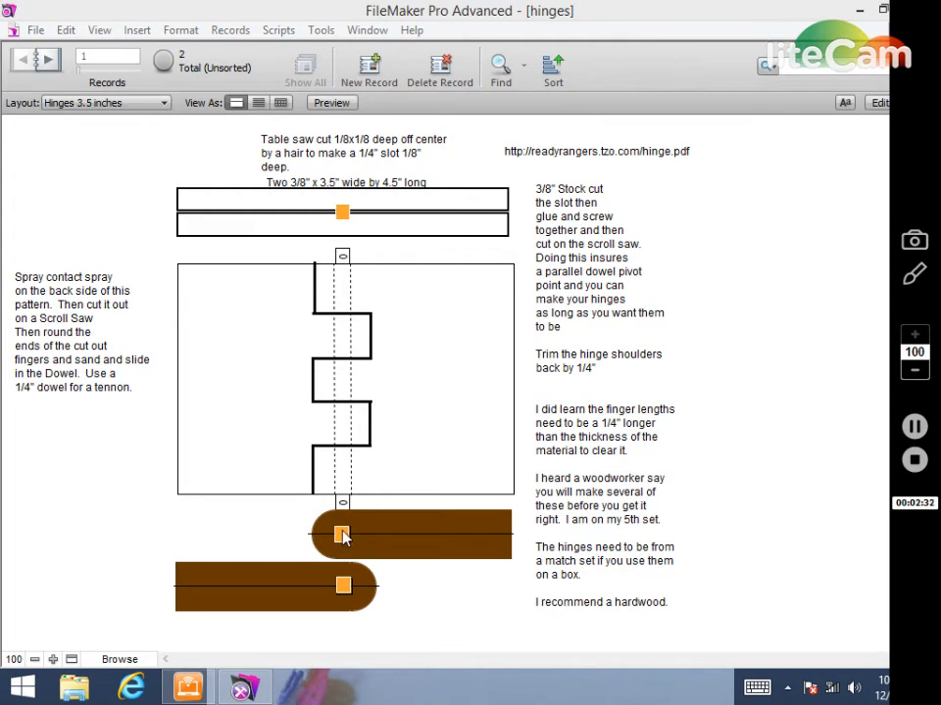
mouse_move(325, 529)
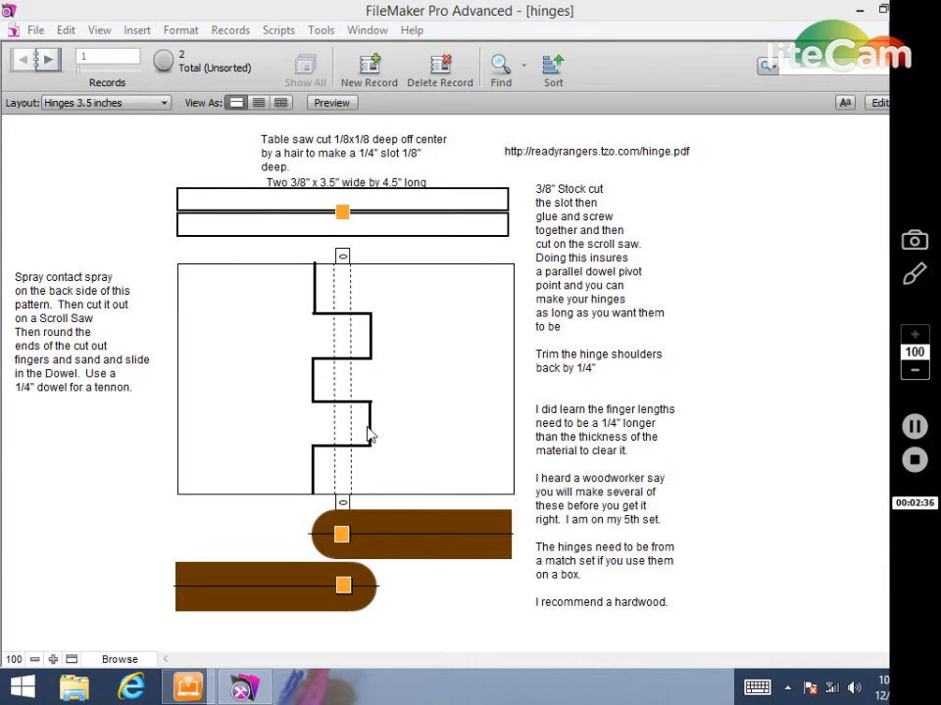
mouse_move(410, 414)
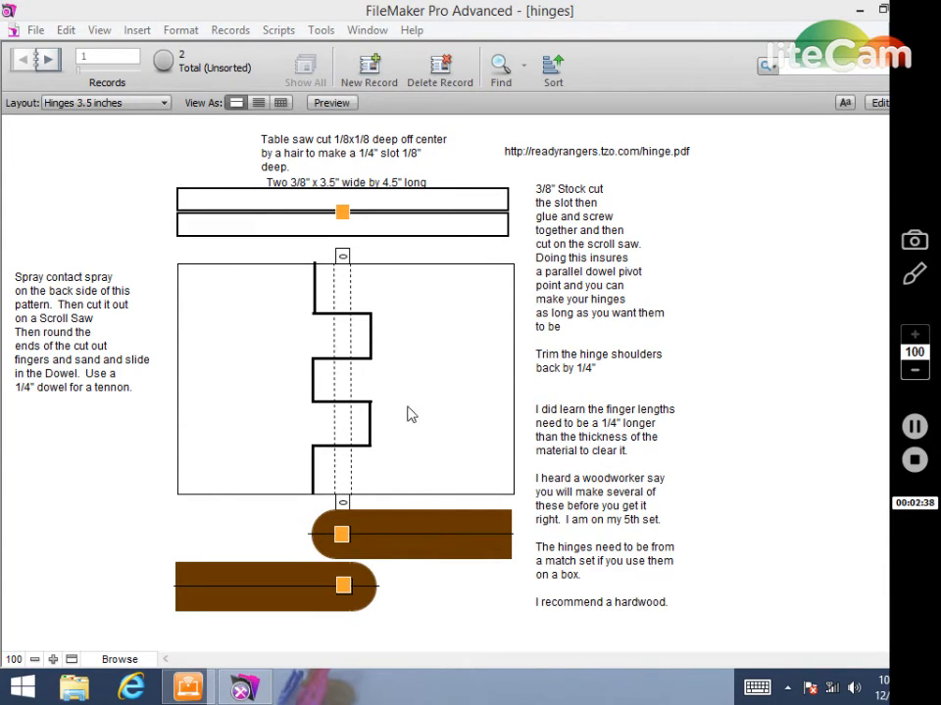
mouse_move(392, 423)
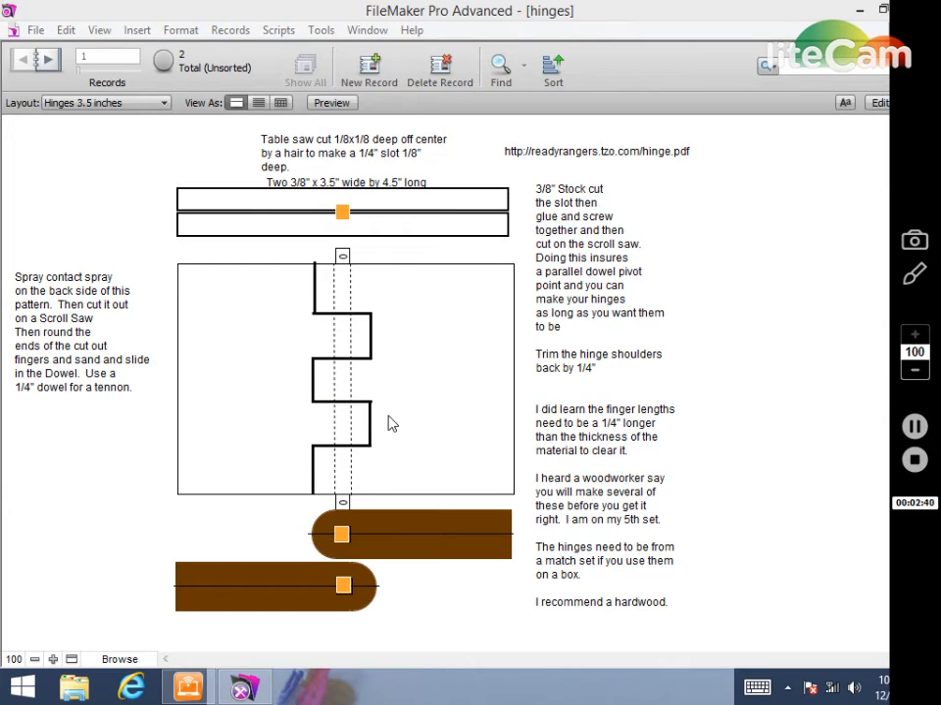
mouse_move(385, 413)
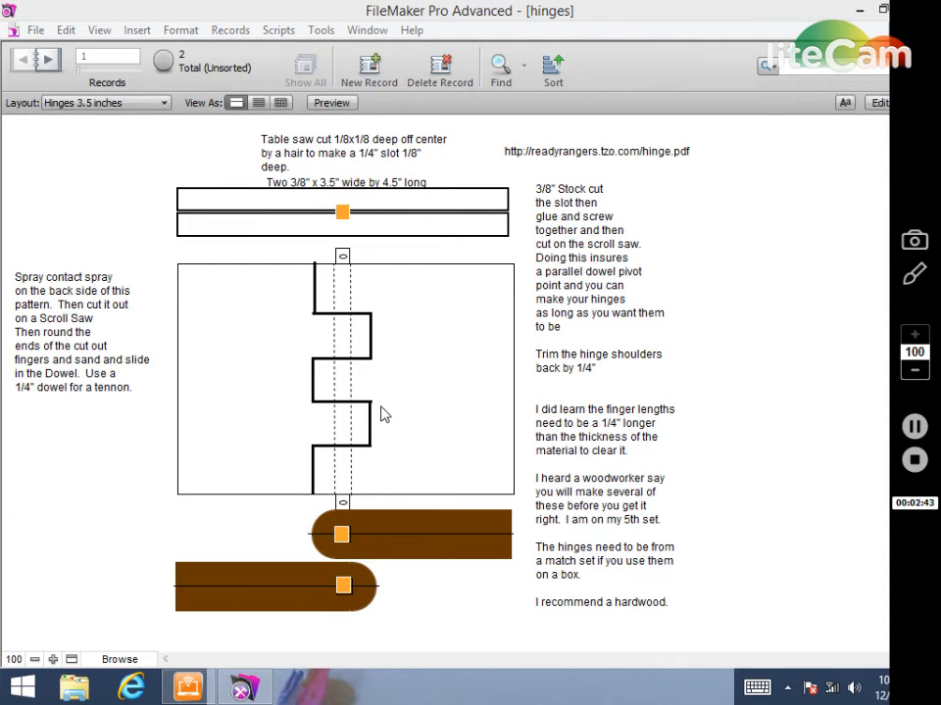
mouse_move(459, 454)
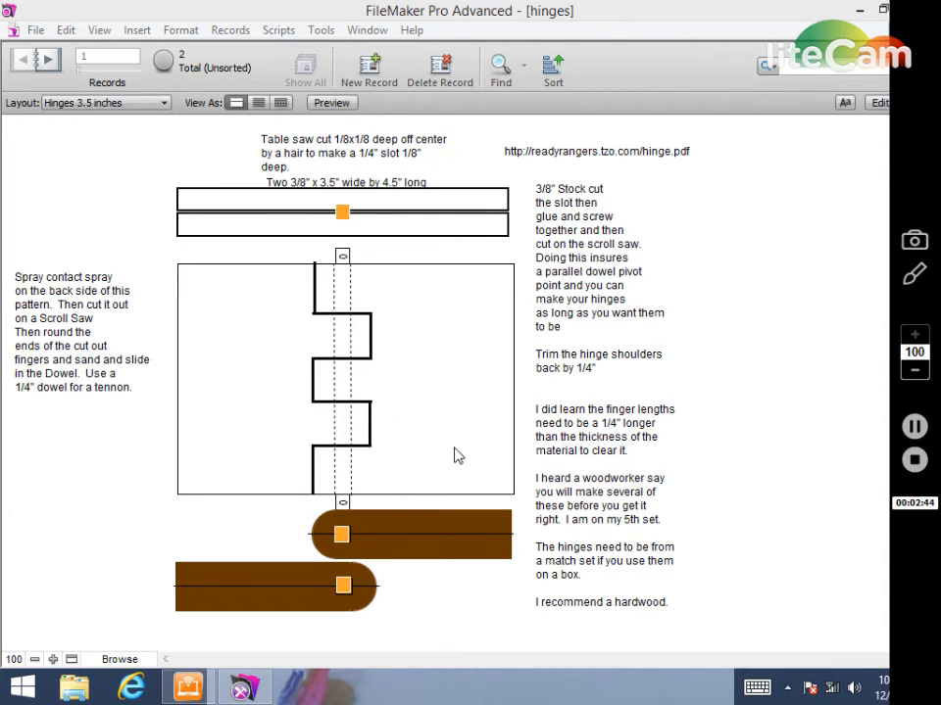
mouse_move(400, 446)
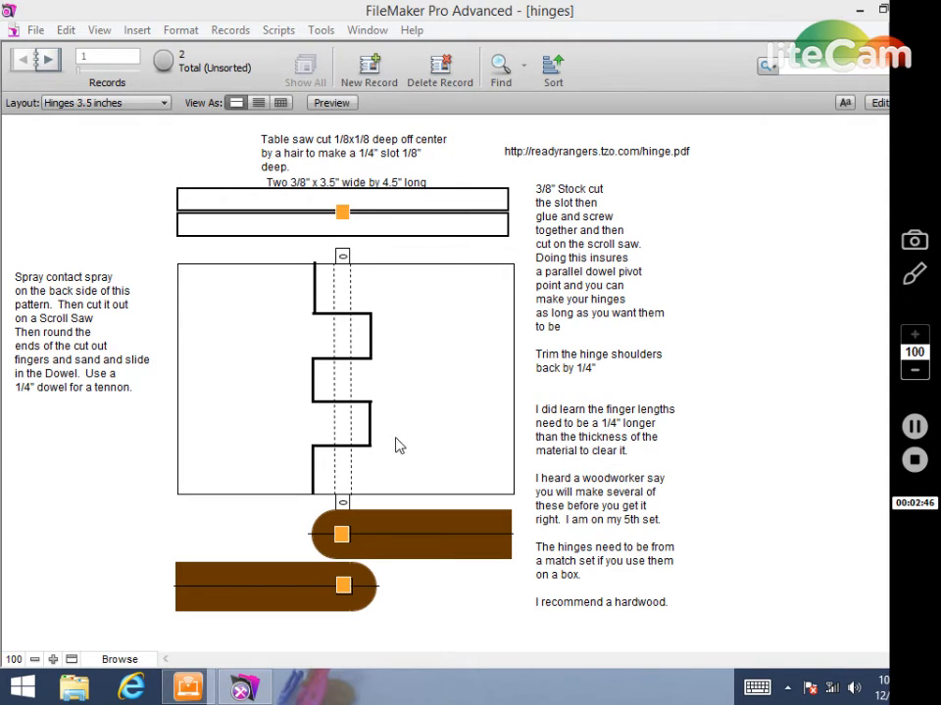
mouse_move(408, 443)
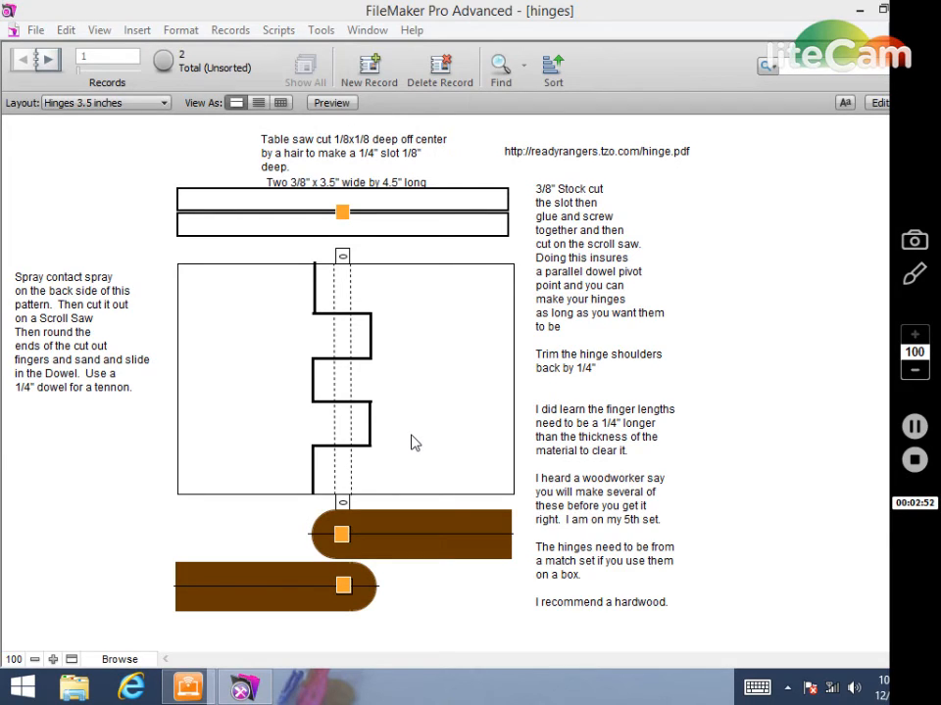
mouse_move(573, 129)
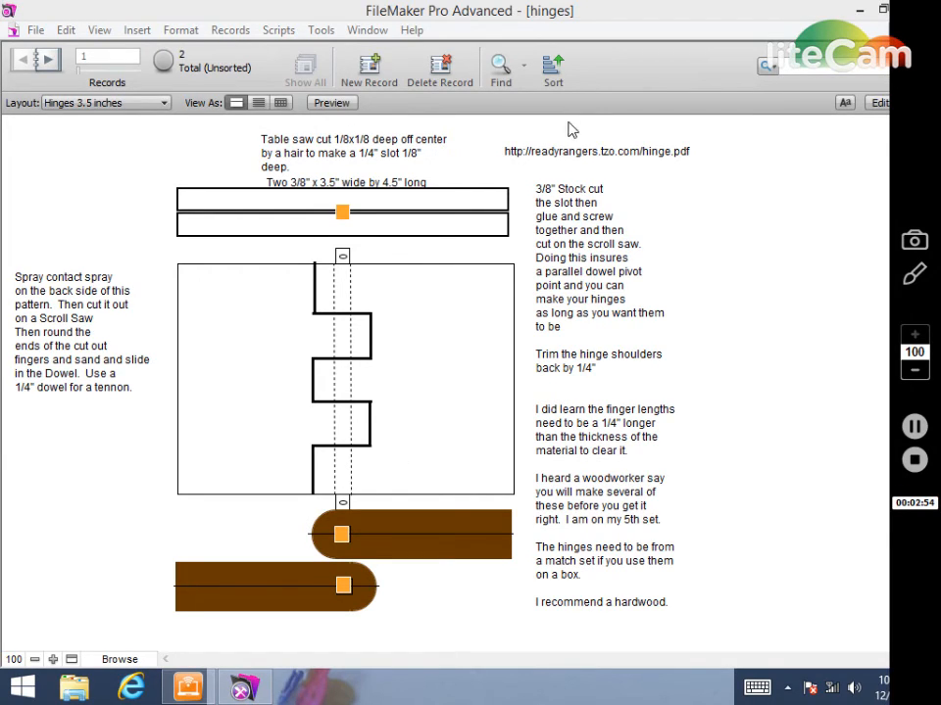
mouse_move(466, 435)
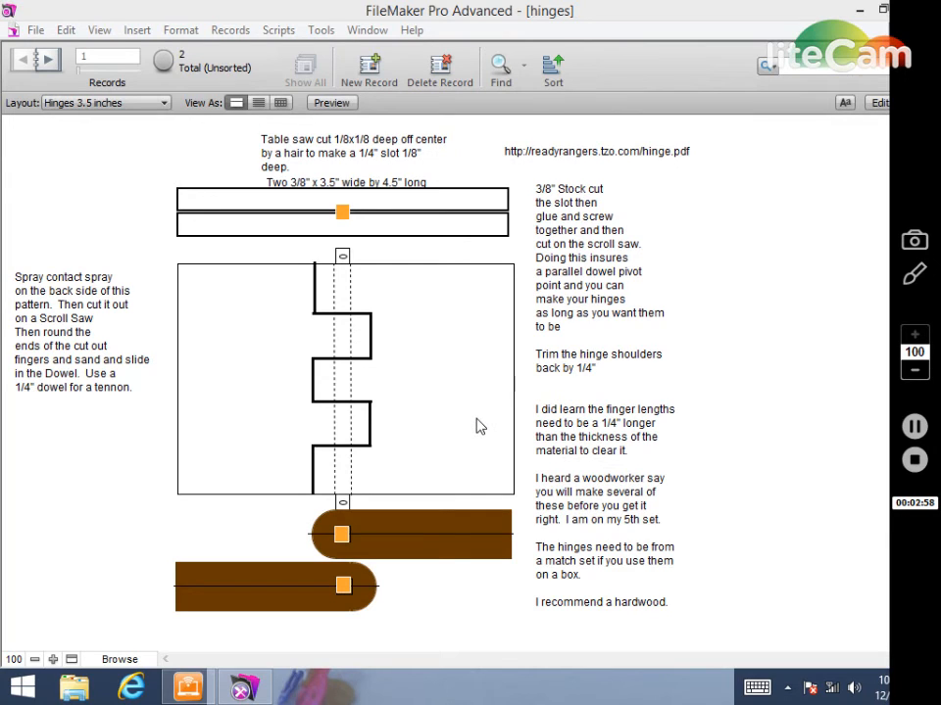
mouse_move(454, 321)
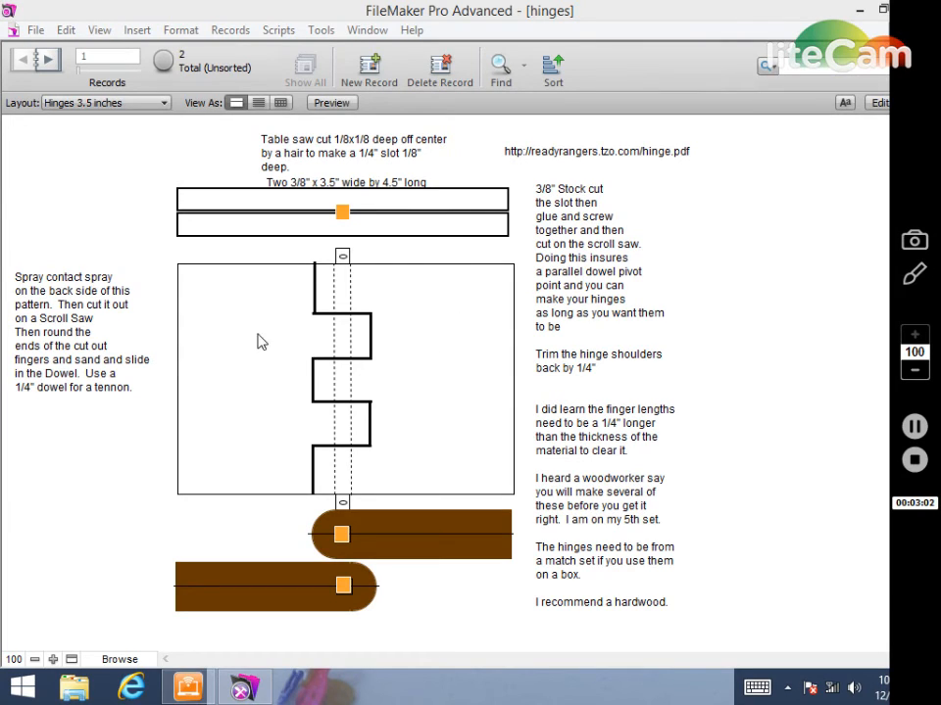
mouse_move(443, 435)
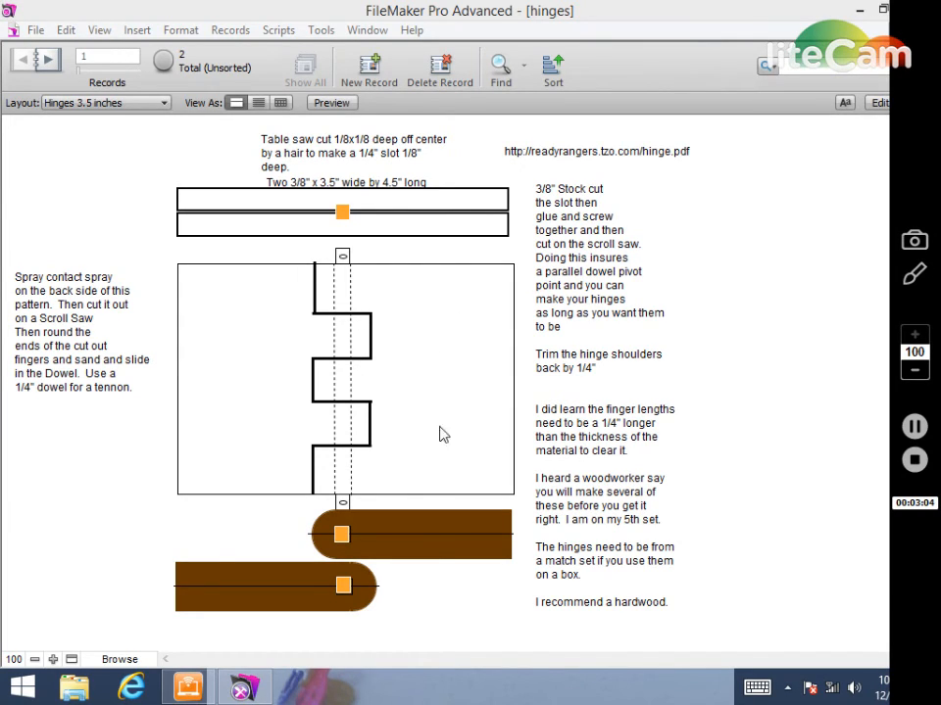
mouse_move(290, 449)
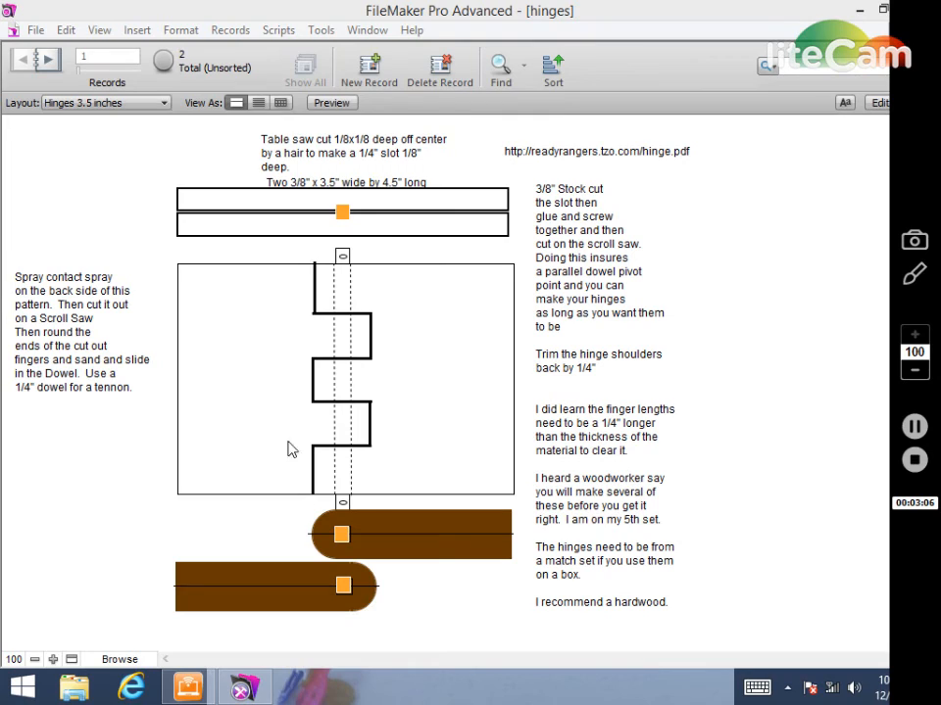
mouse_move(275, 278)
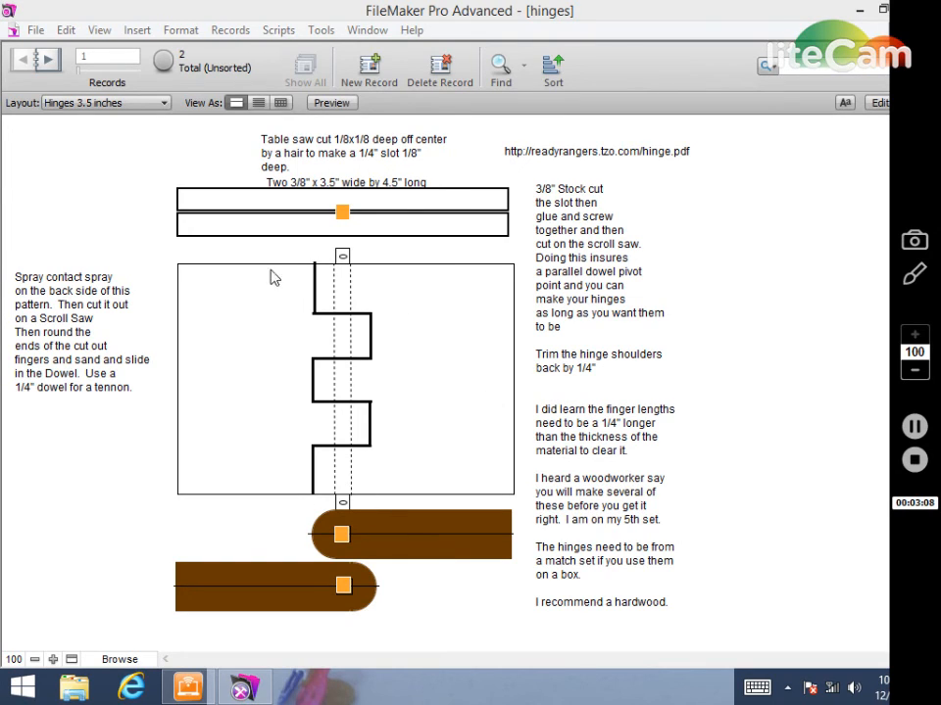
mouse_move(274, 507)
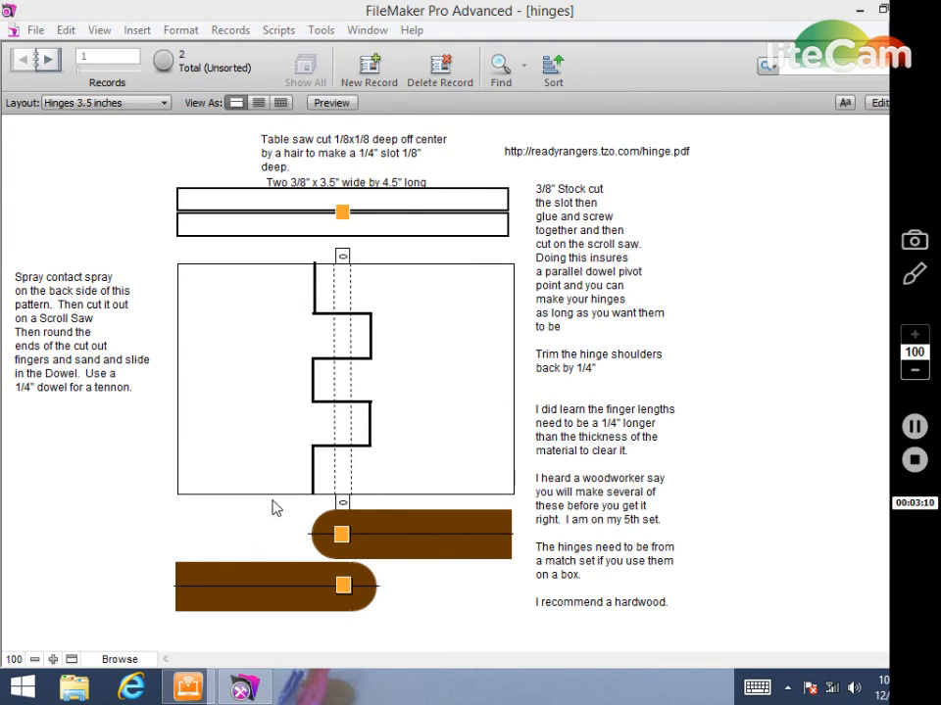
mouse_move(427, 290)
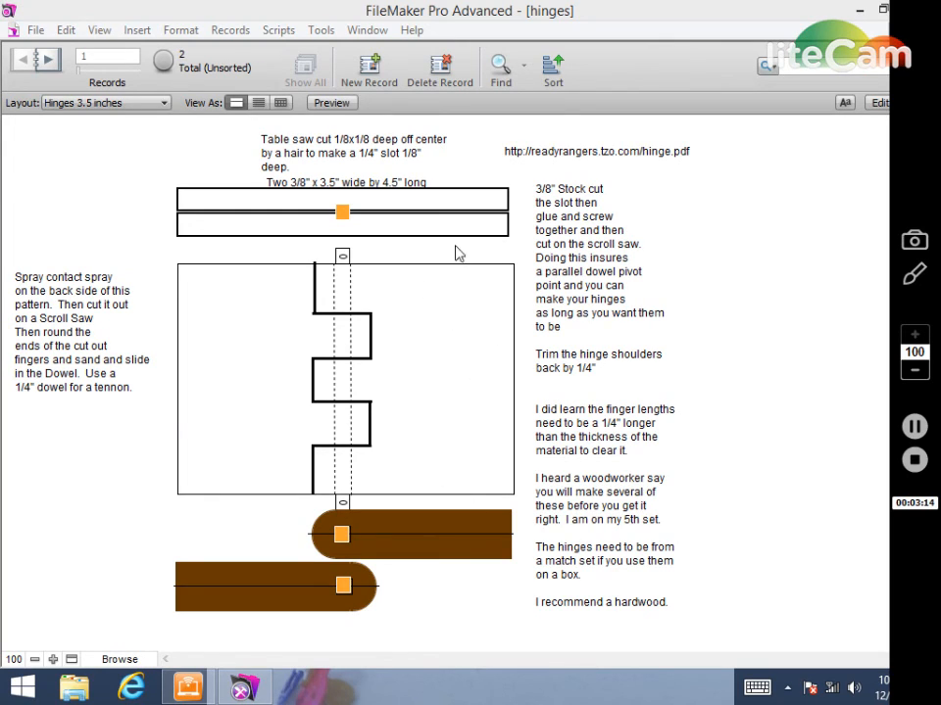
mouse_move(180, 215)
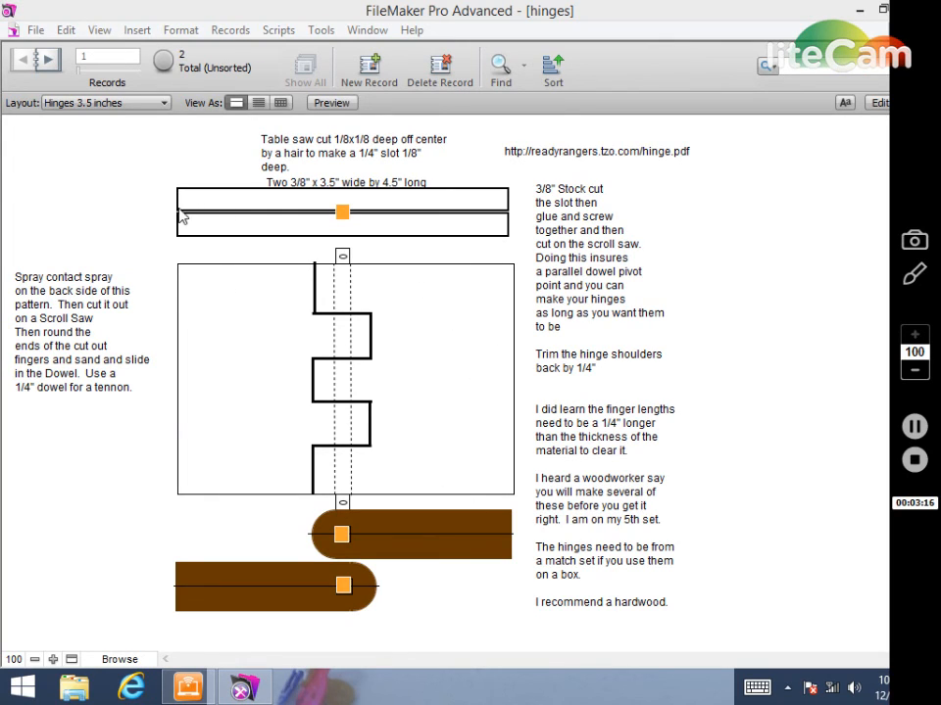
mouse_move(245, 205)
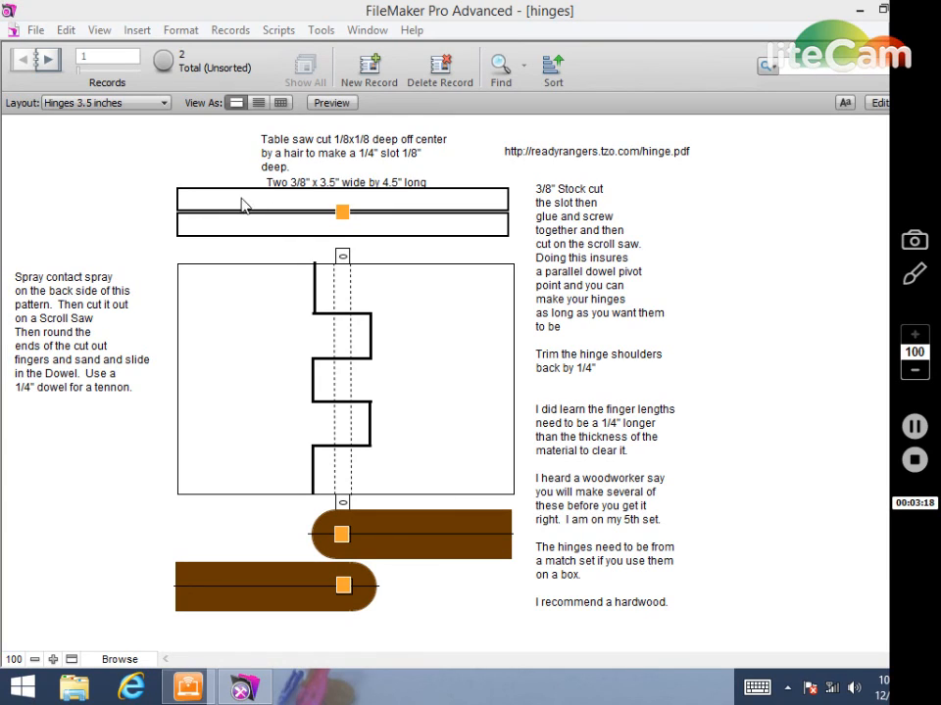
mouse_move(204, 226)
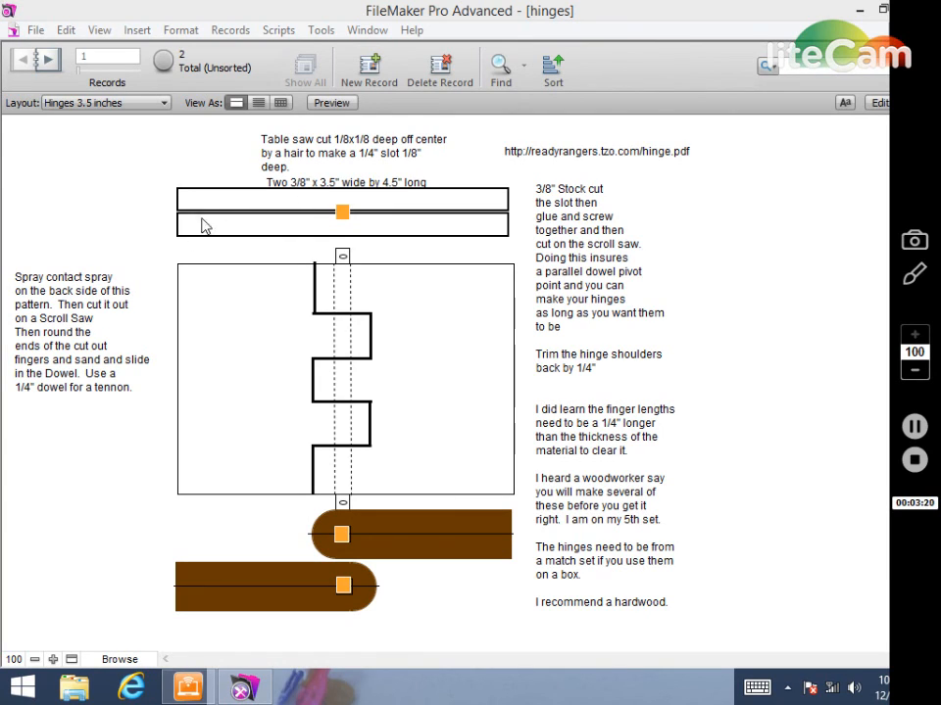
mouse_move(216, 384)
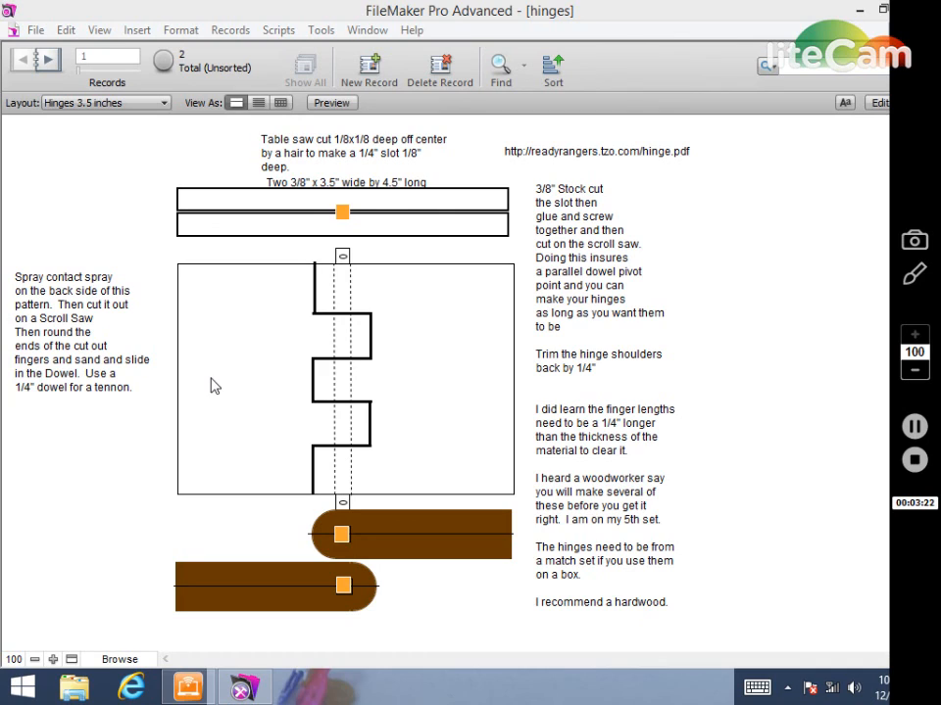
mouse_move(412, 251)
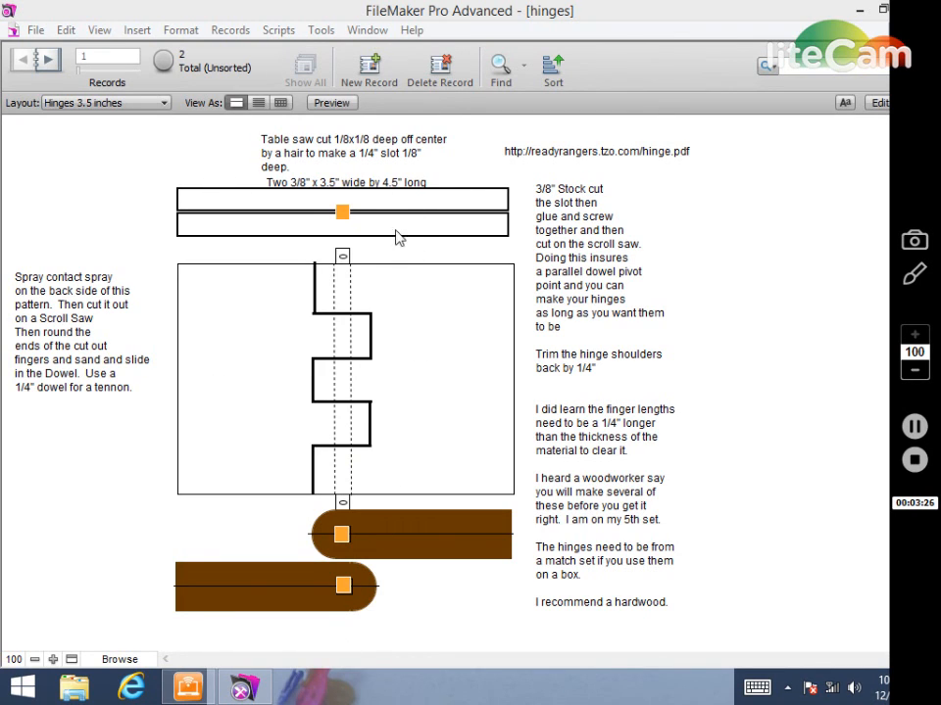
mouse_move(465, 270)
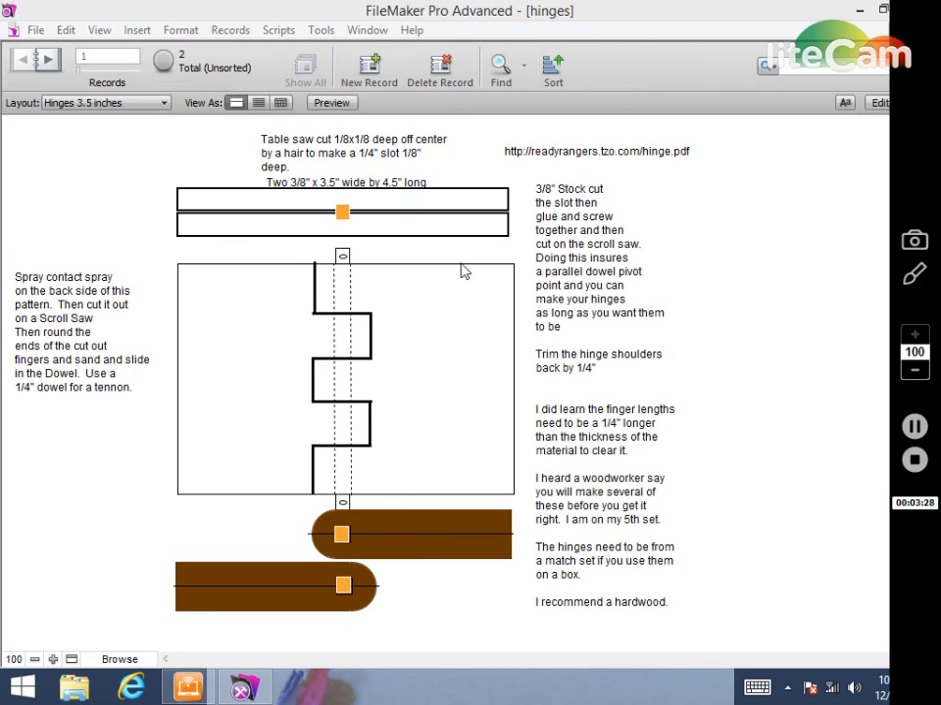
mouse_move(463, 411)
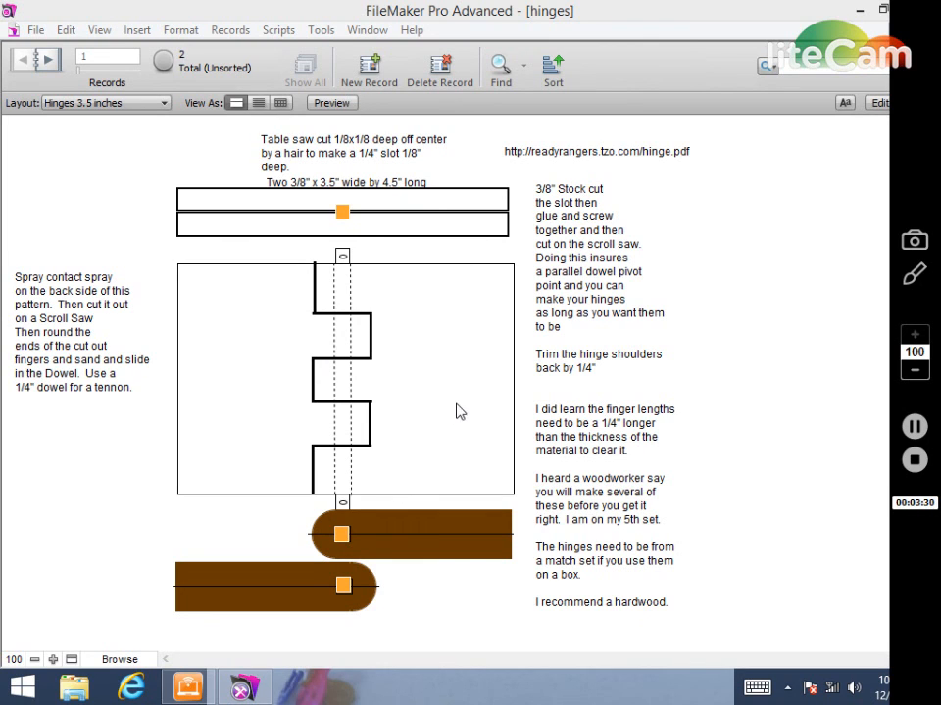
mouse_move(631, 618)
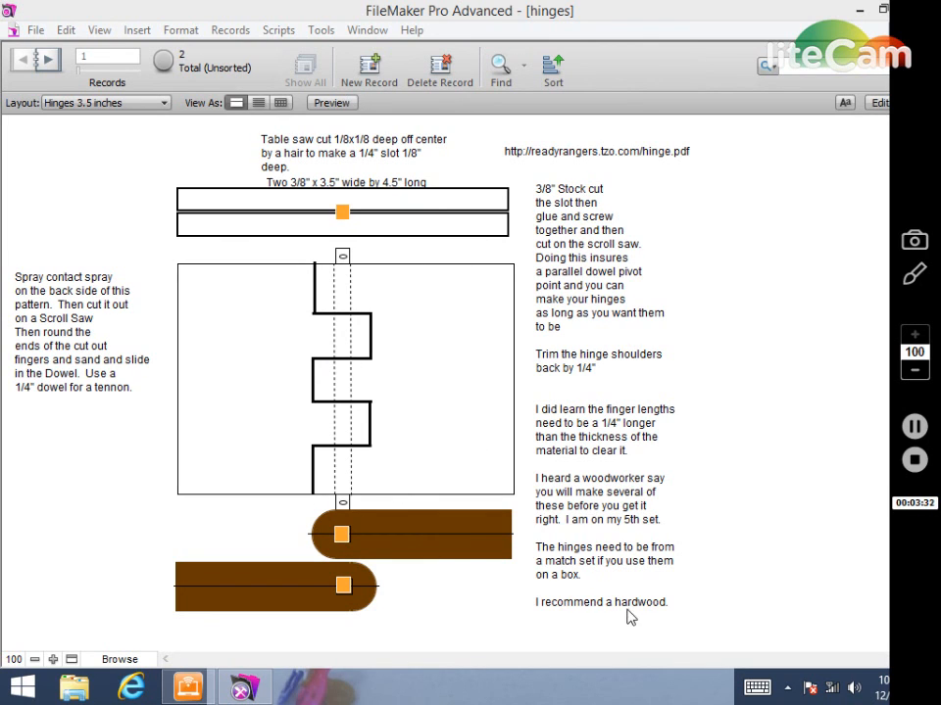
mouse_move(291, 412)
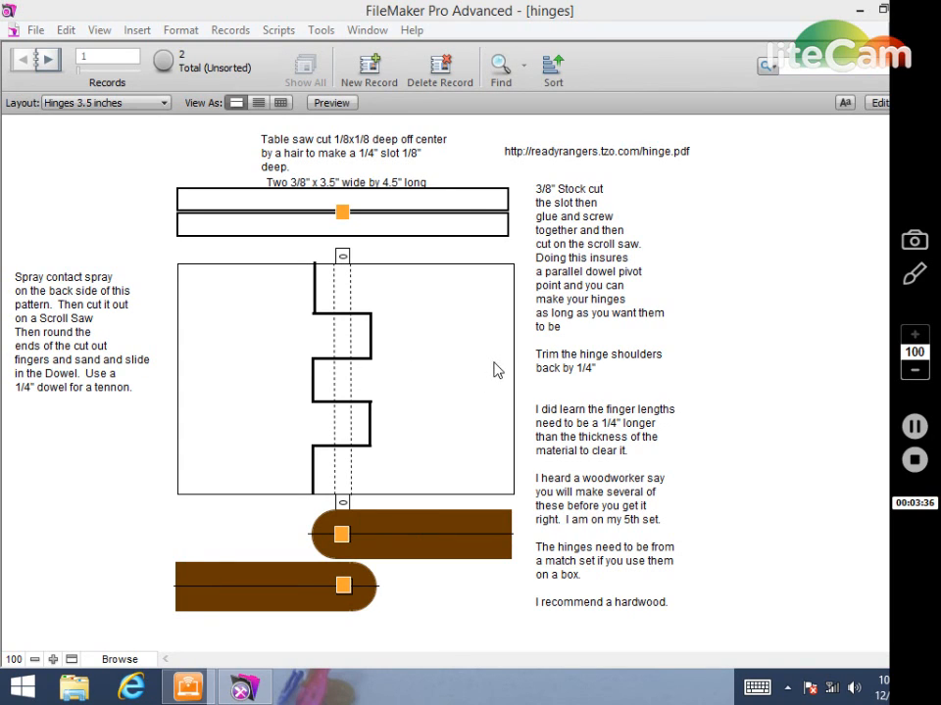
mouse_move(435, 232)
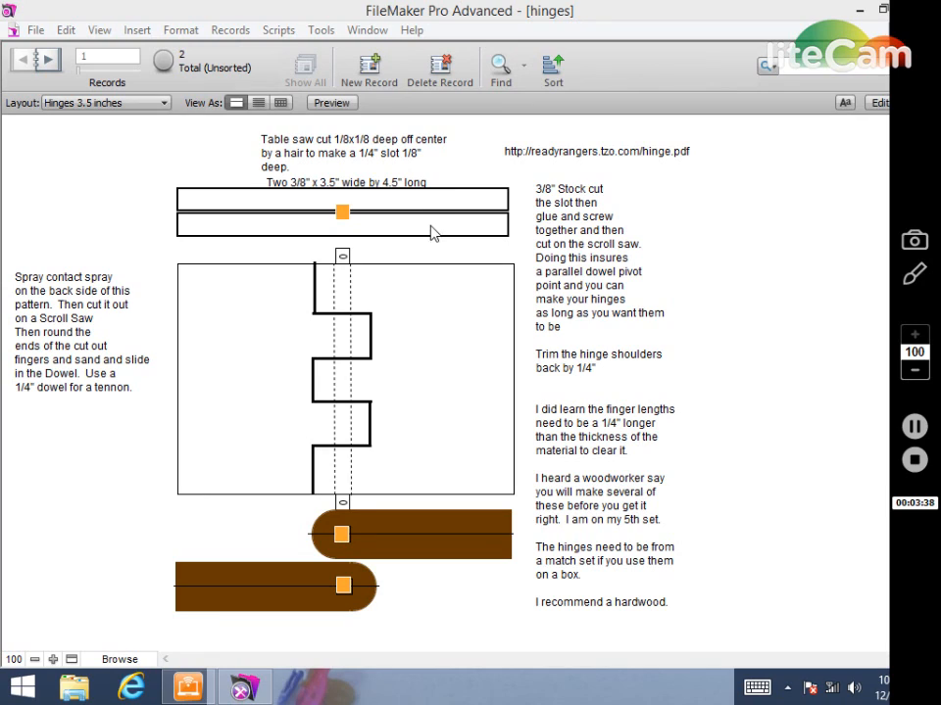
mouse_move(890, 406)
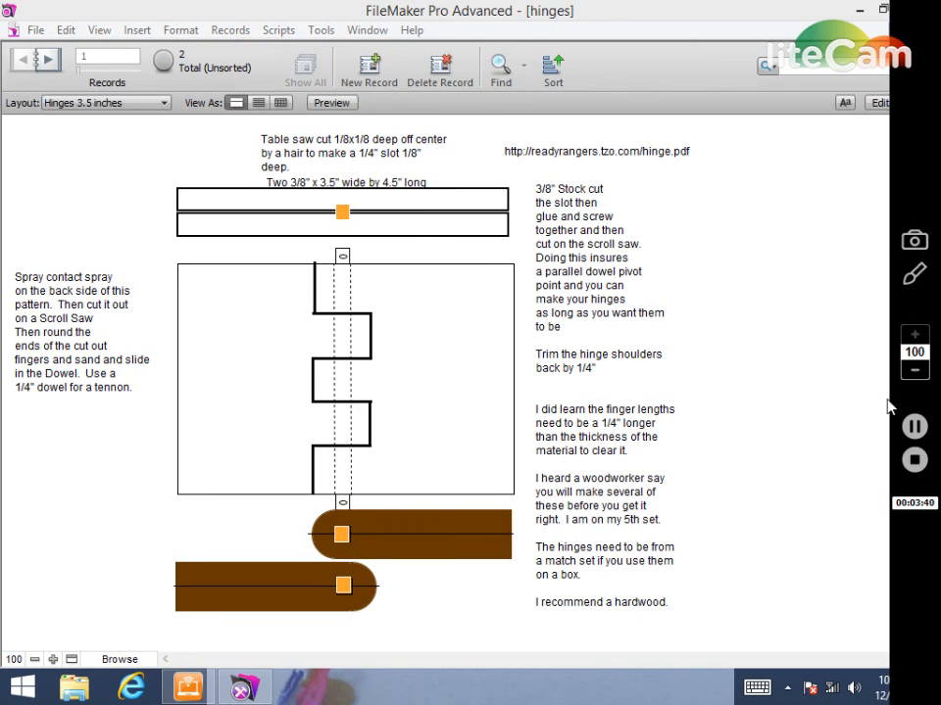